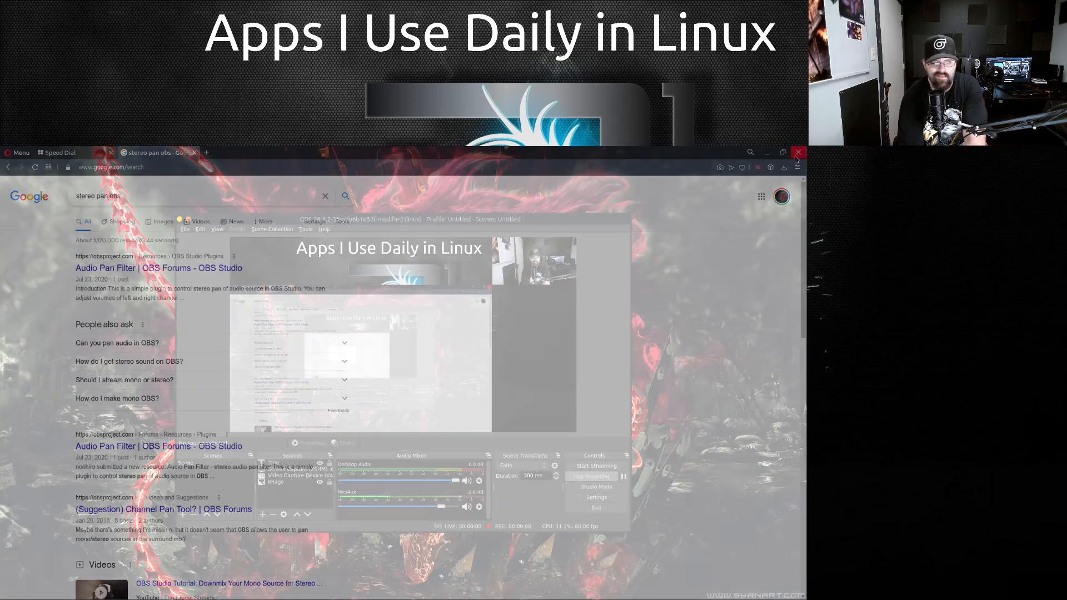
Close the browser showing the 'stereo pan obs' Google results, revealing OBS Studio
{"action": "left_click", "coordinate": [798, 152]}
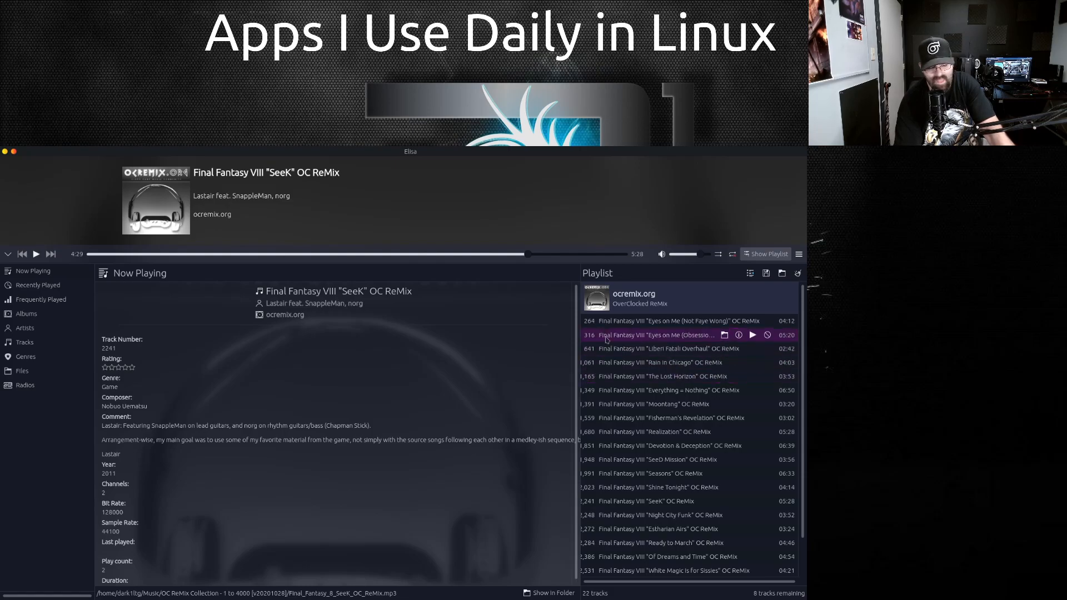
{"action": "mouse_move", "coordinate": [369, 395]}
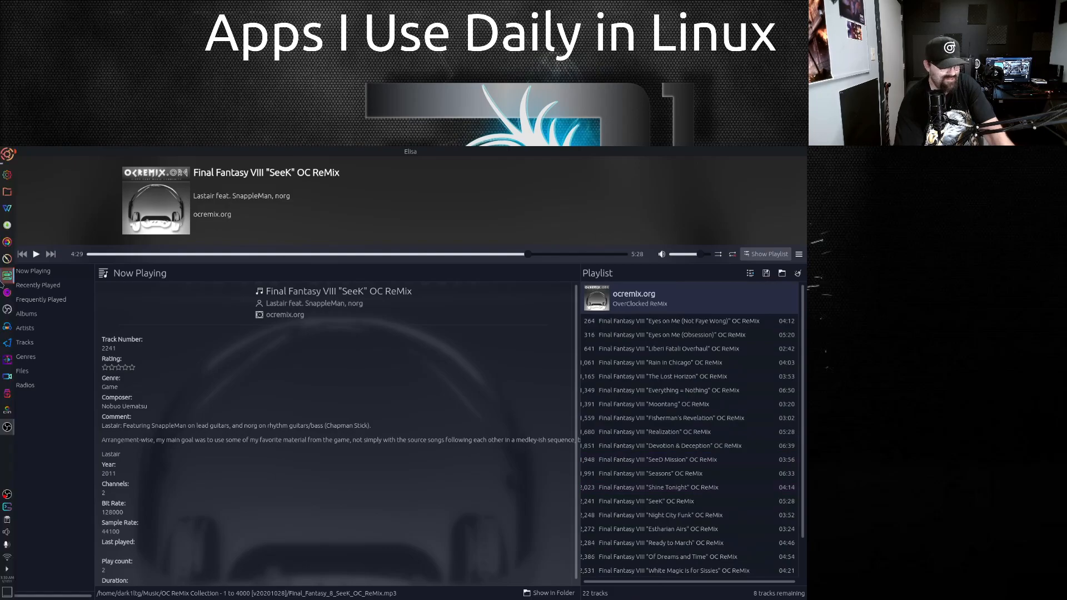
Browse Elisa's Albums, Artists, Now Playing and Radios views from the sidebar
{"action": "left_click", "coordinate": [27, 313]}
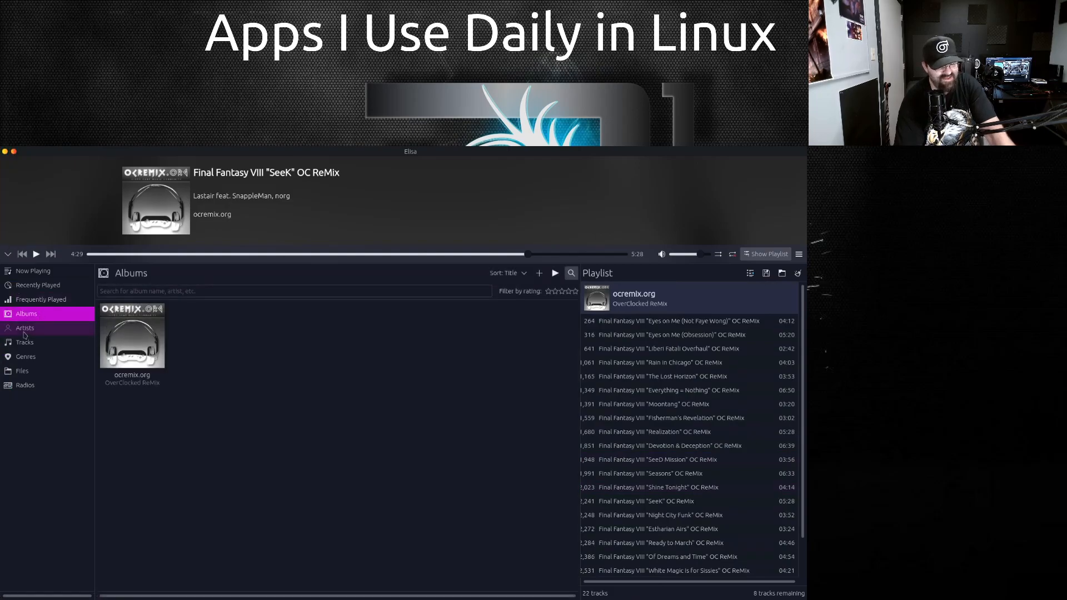
{"action": "left_click", "coordinate": [25, 328]}
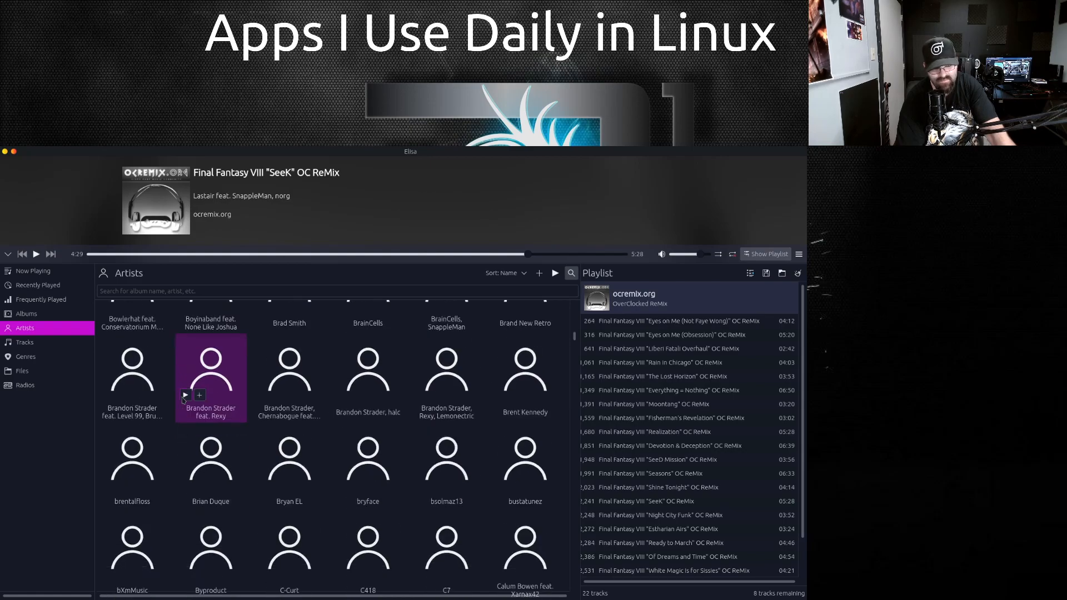
{"action": "scroll", "scroll_direction": "down", "scroll_amount": 3}
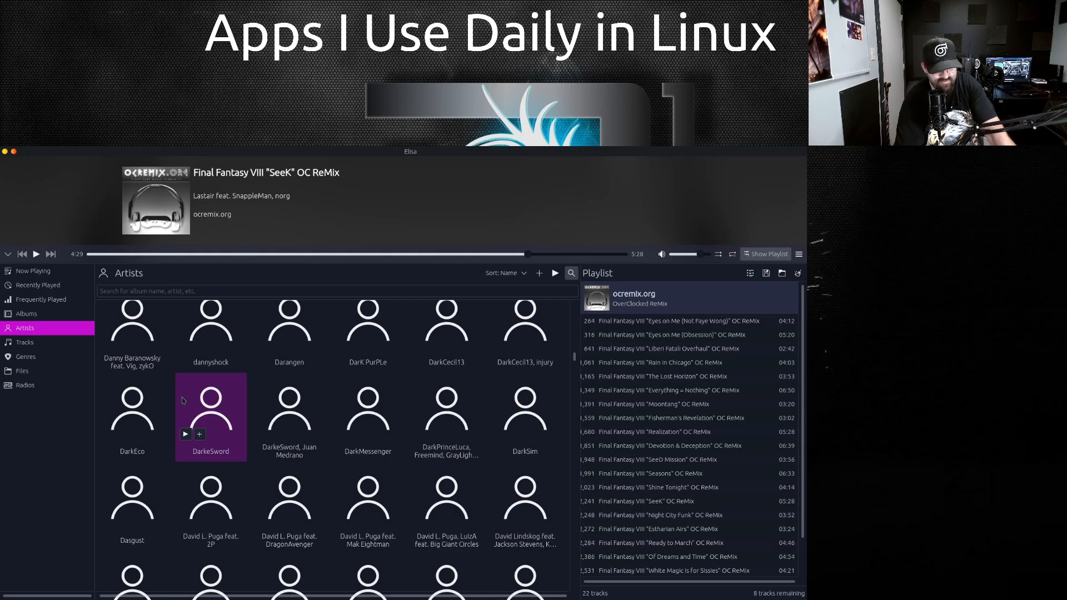
{"action": "mouse_move", "coordinate": [37, 278]}
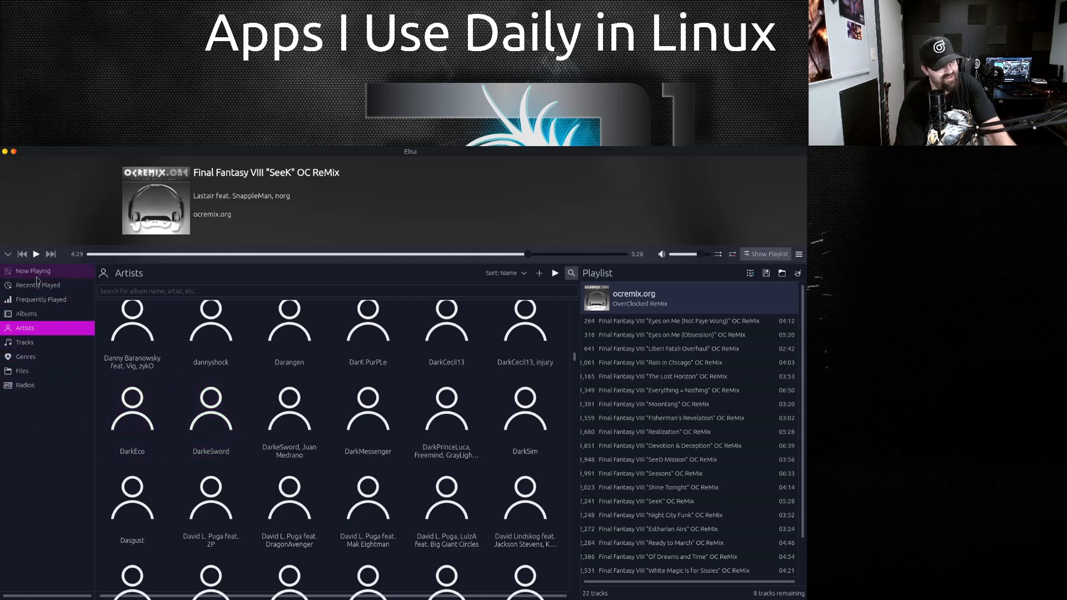
{"action": "left_click", "coordinate": [21, 371]}
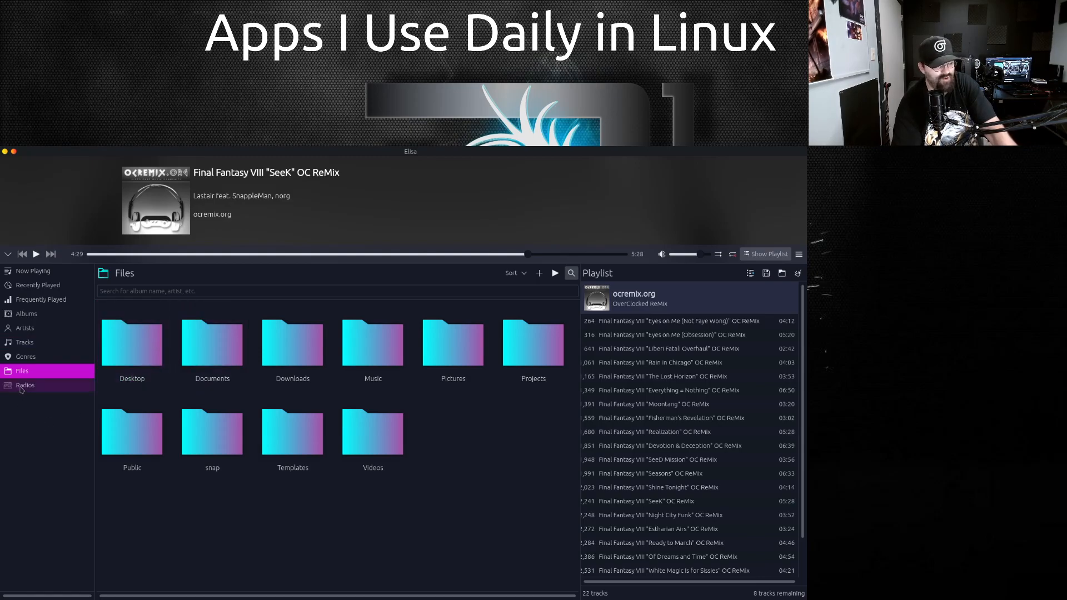
{"action": "left_click", "coordinate": [25, 384]}
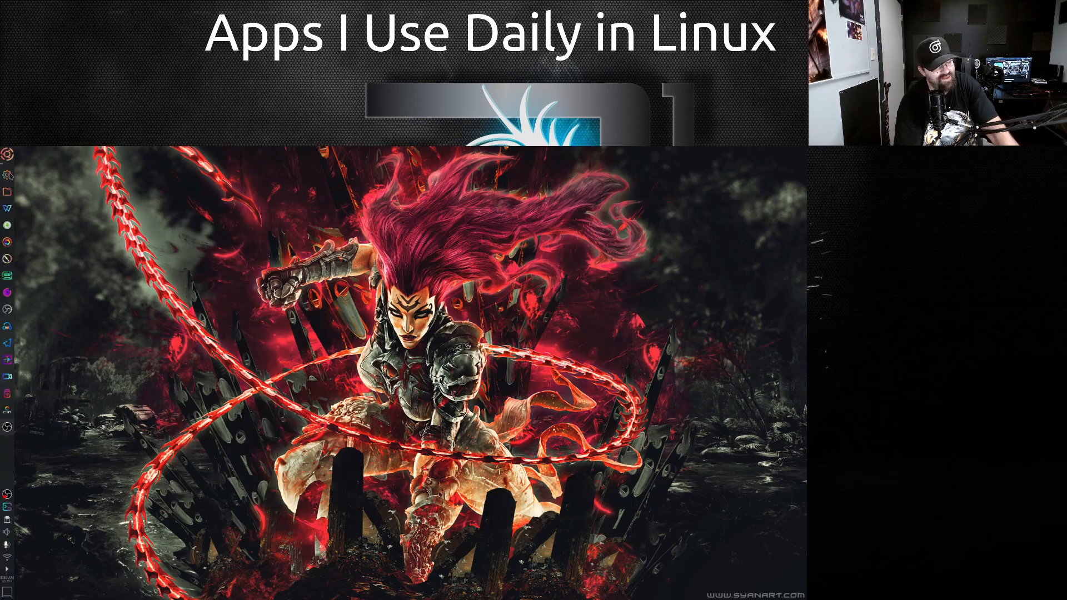
{"action": "mouse_move", "coordinate": [7, 175]}
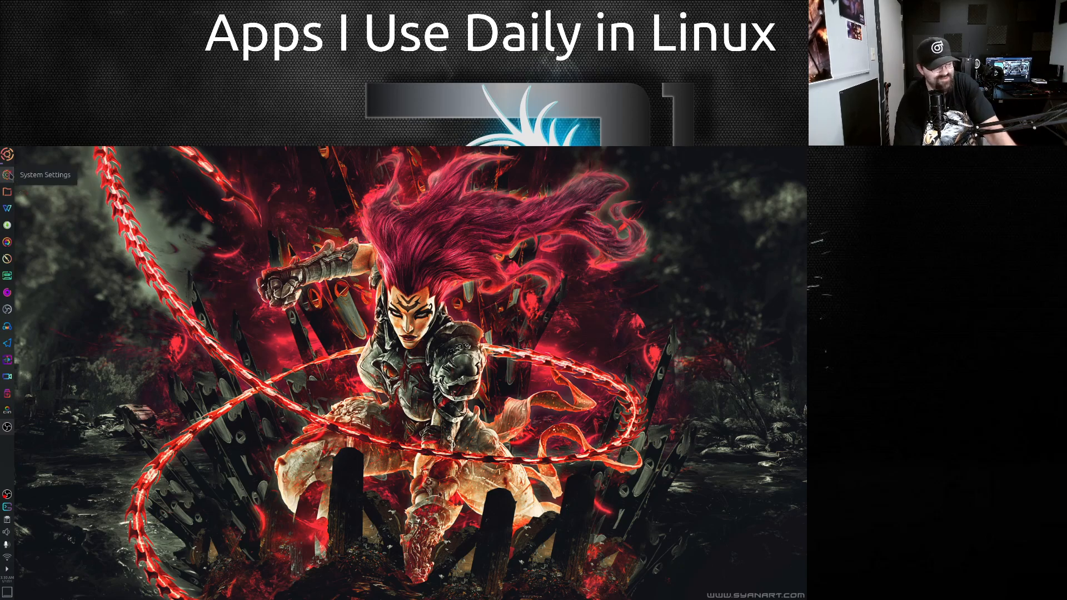
{"action": "mouse_move", "coordinate": [7, 191]}
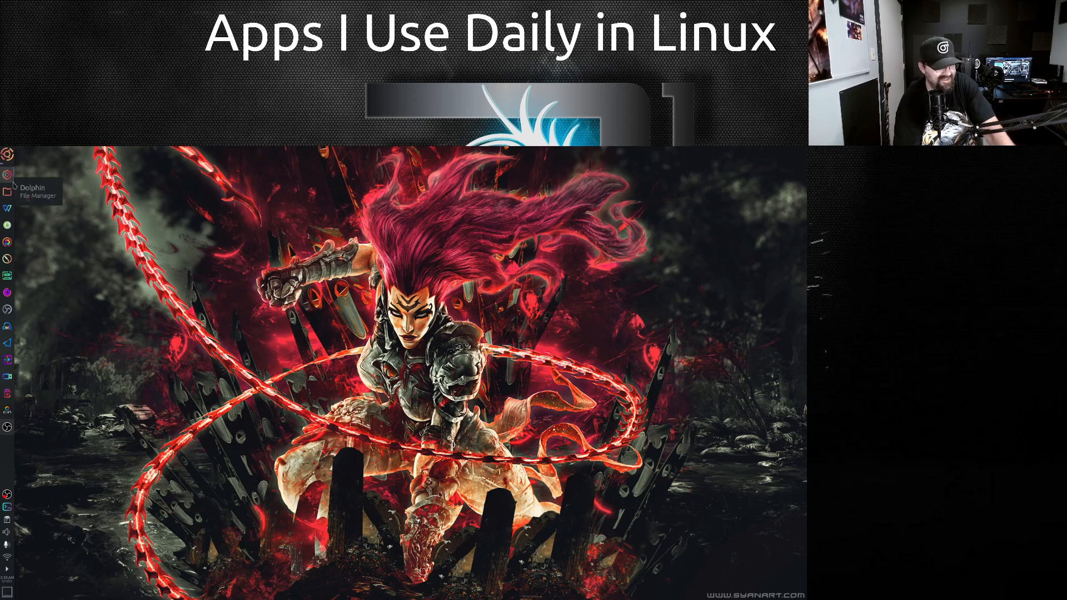
{"action": "mouse_move", "coordinate": [8, 196]}
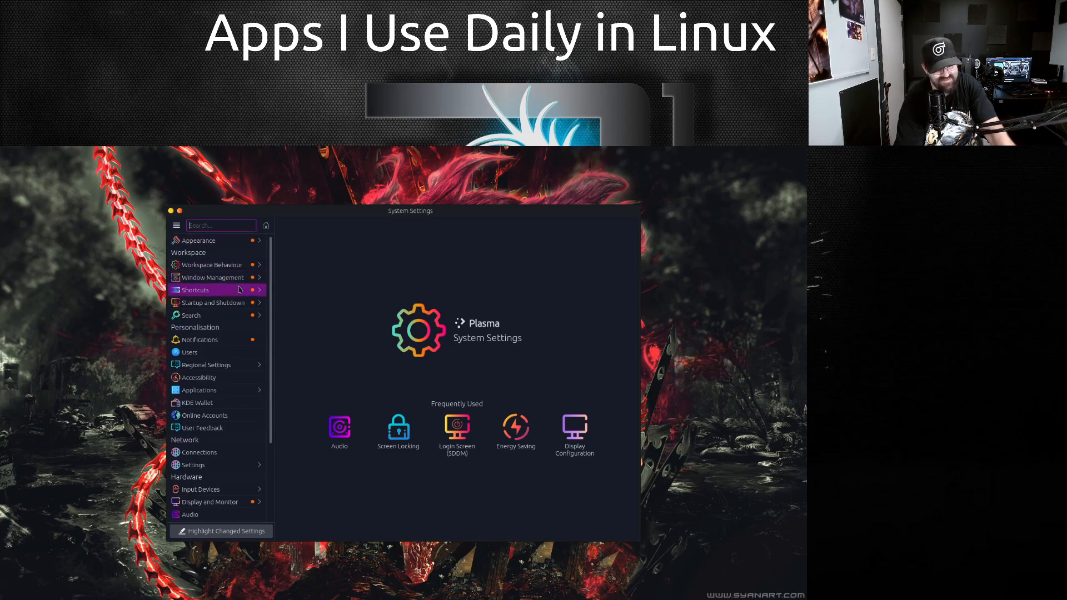
{"action": "mouse_move", "coordinate": [216, 243]}
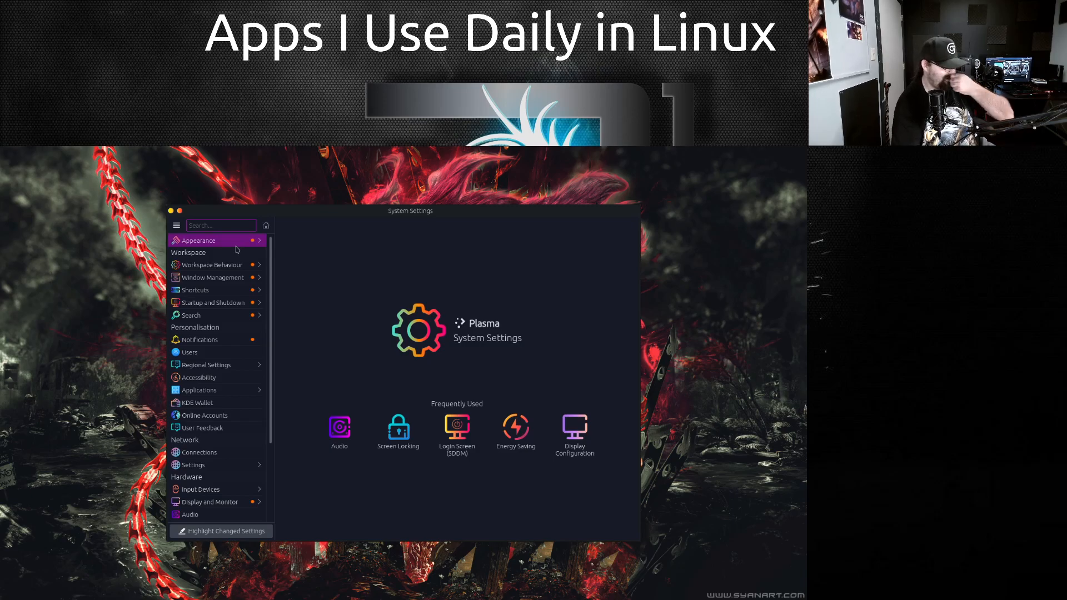
{"action": "left_click", "coordinate": [217, 240]}
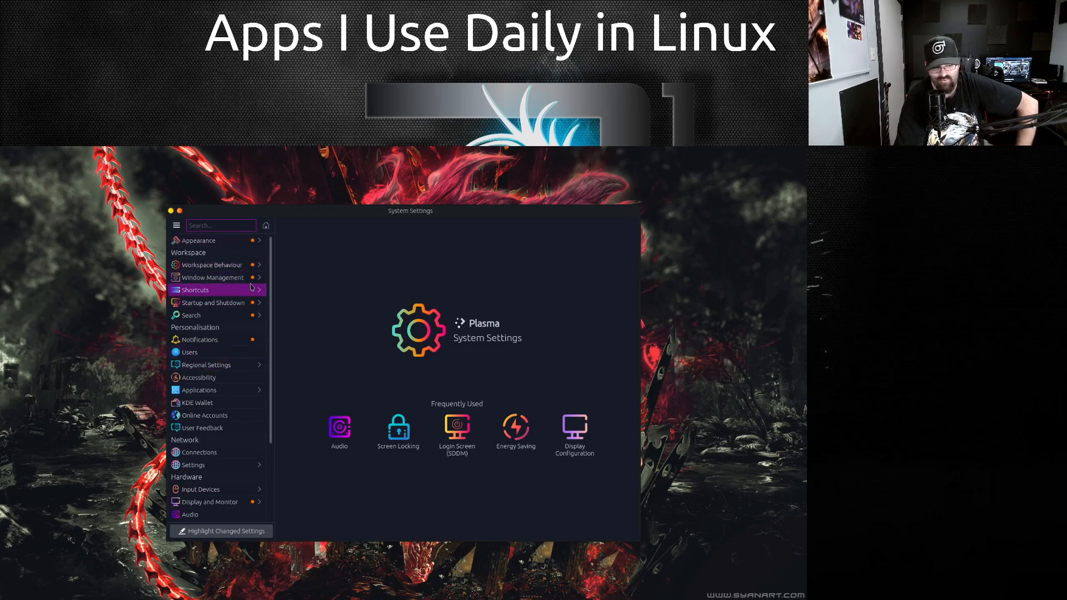
{"action": "mouse_move", "coordinate": [84, 292]}
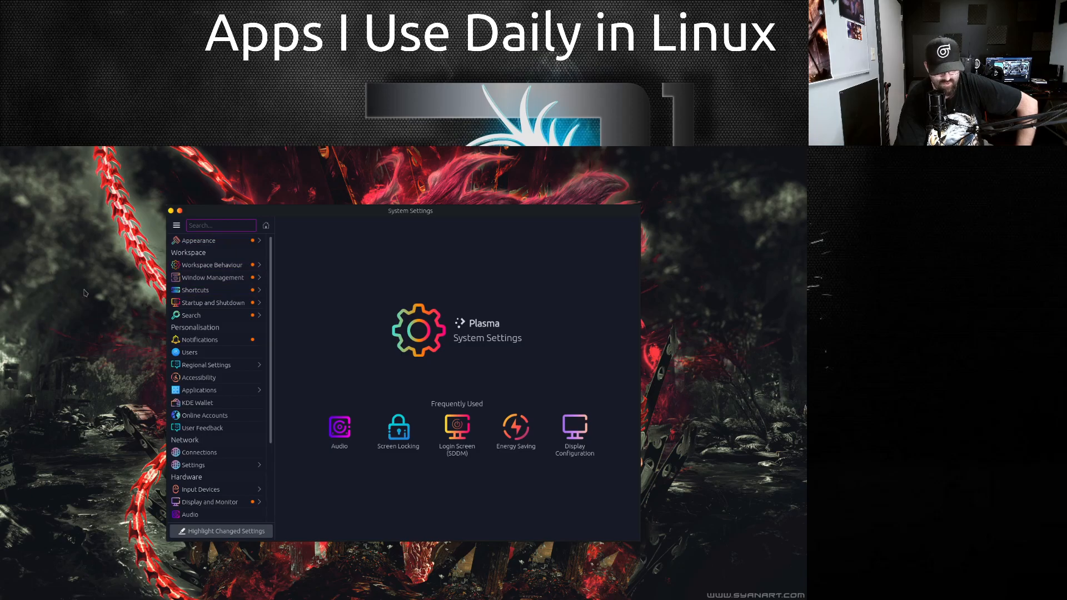
{"action": "left_click", "coordinate": [196, 290]}
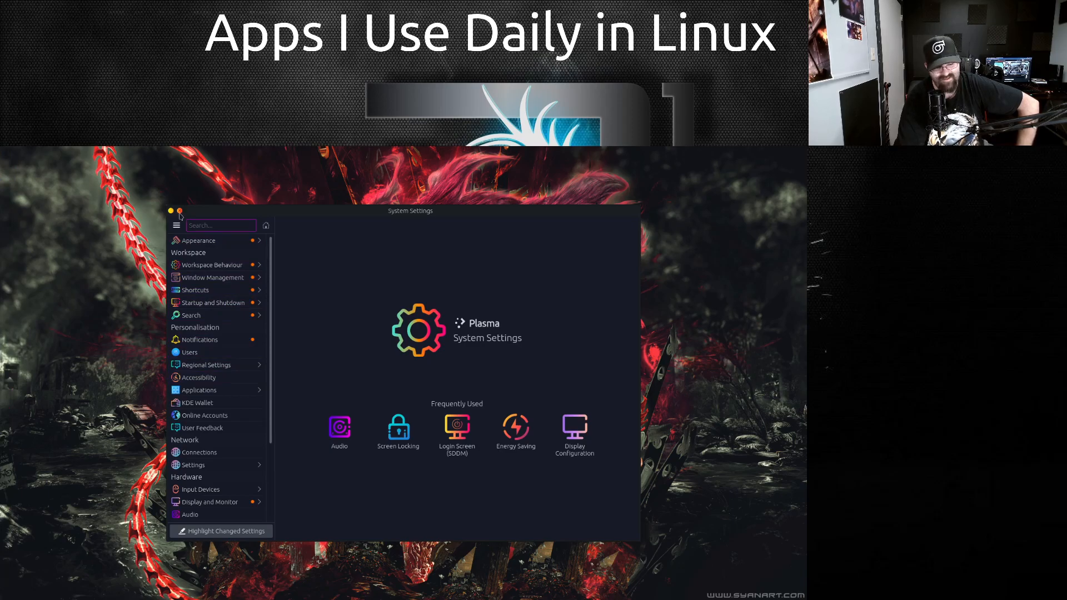
{"action": "left_click", "coordinate": [179, 212]}
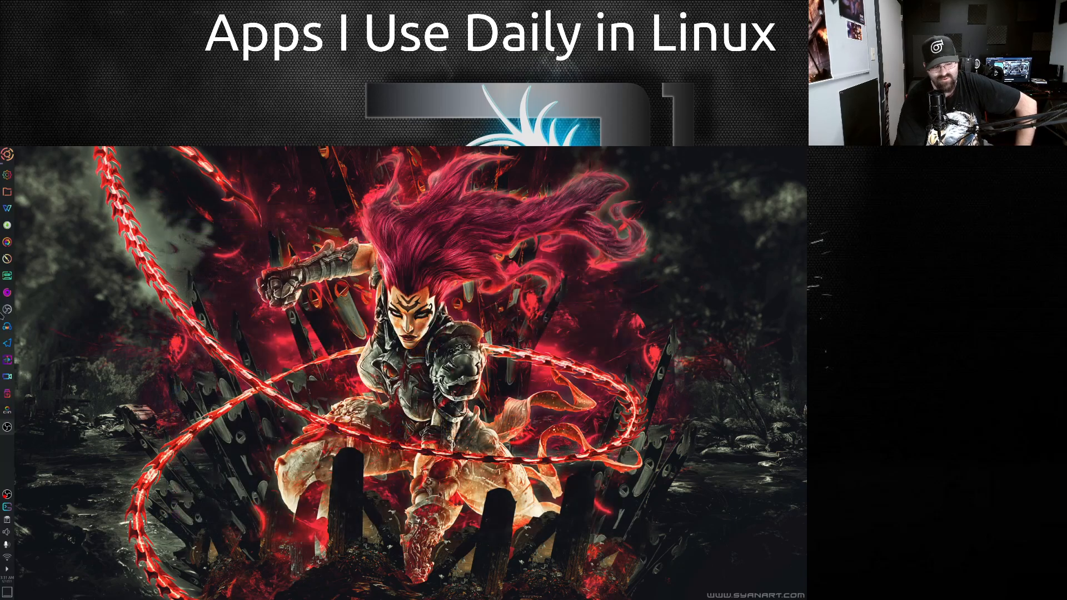
{"action": "left_click", "coordinate": [7, 426]}
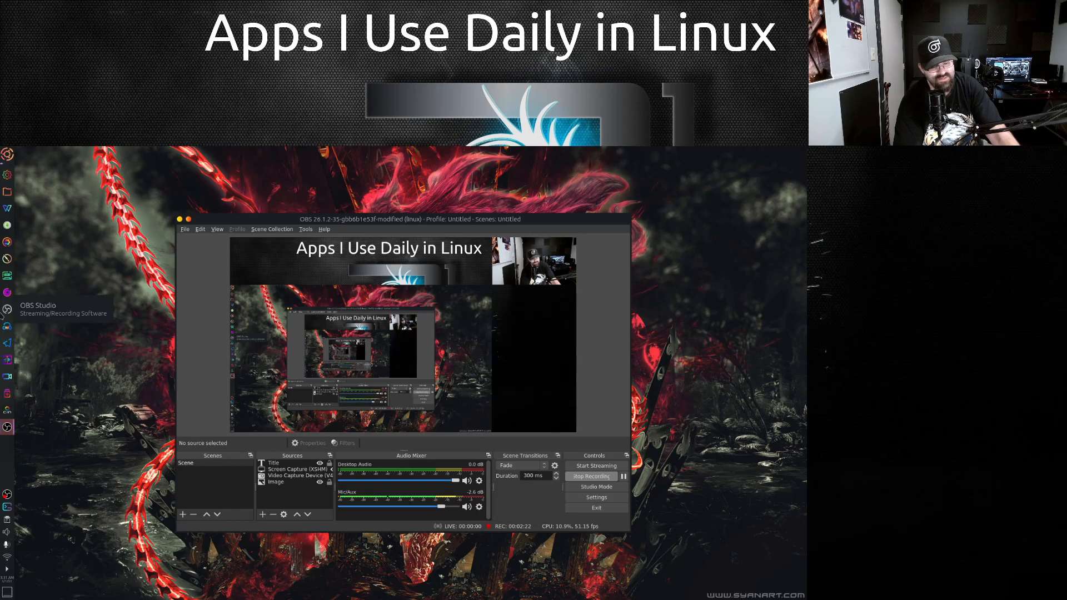
{"action": "mouse_move", "coordinate": [7, 155]}
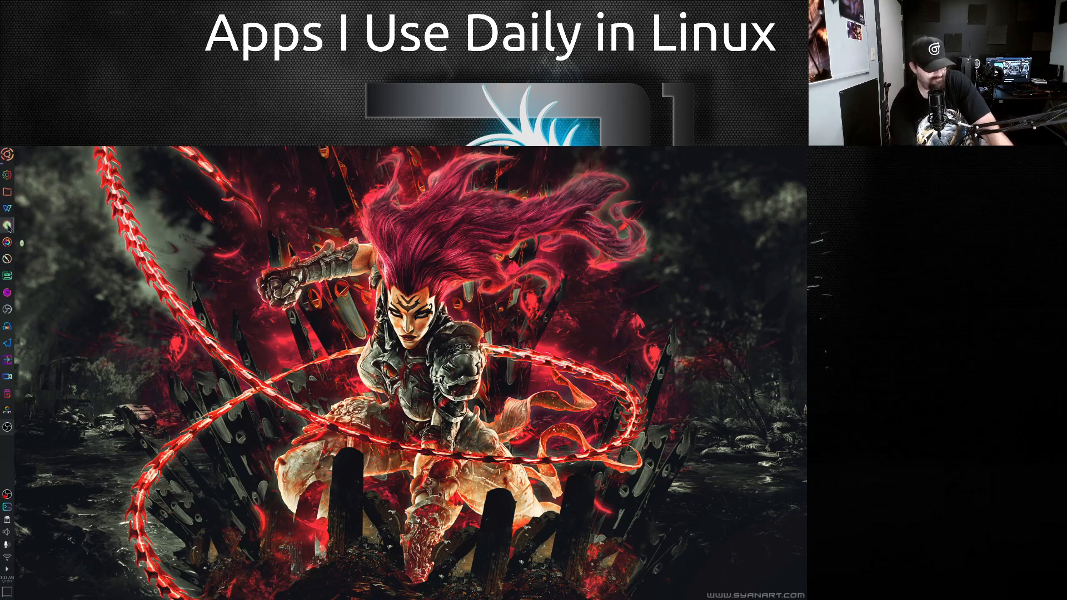
Launch Pamac, check the Updates list, and return to the Browse page
{"action": "left_click", "coordinate": [7, 222]}
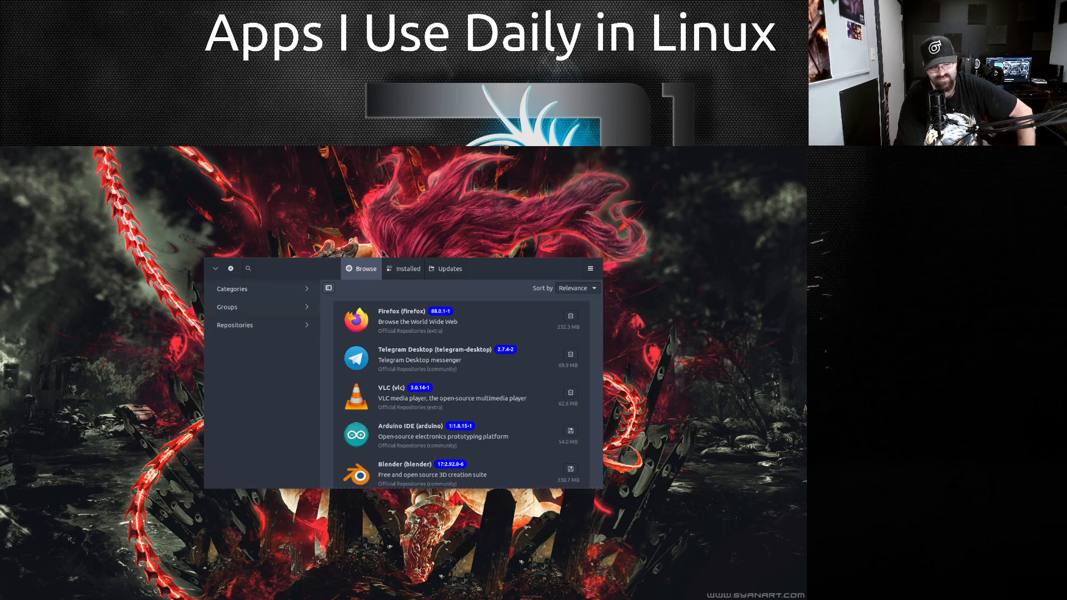
{"action": "left_click", "coordinate": [449, 268]}
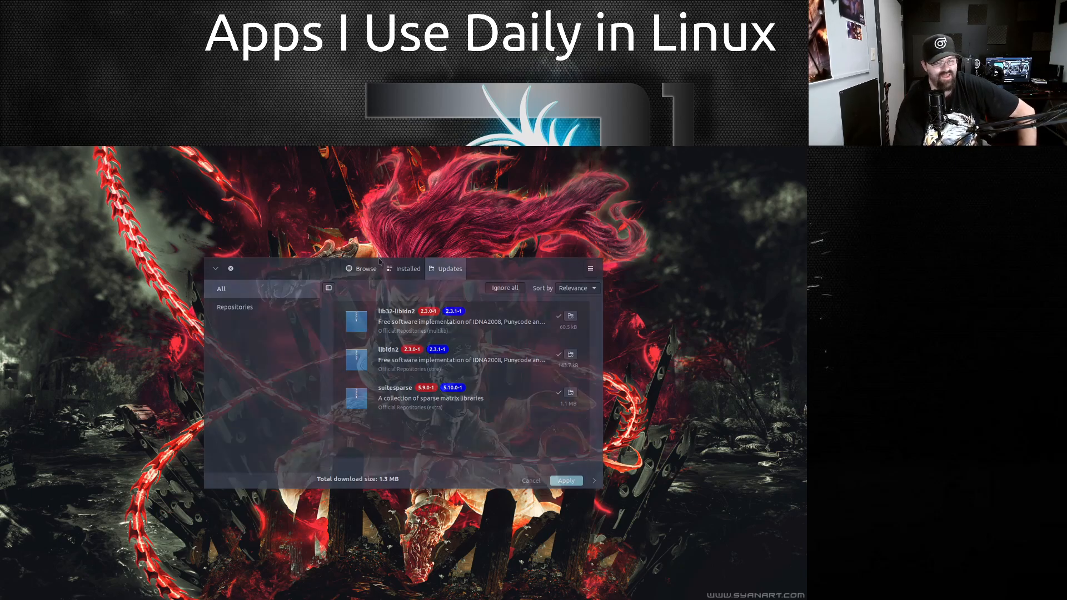
{"action": "left_click", "coordinate": [361, 268]}
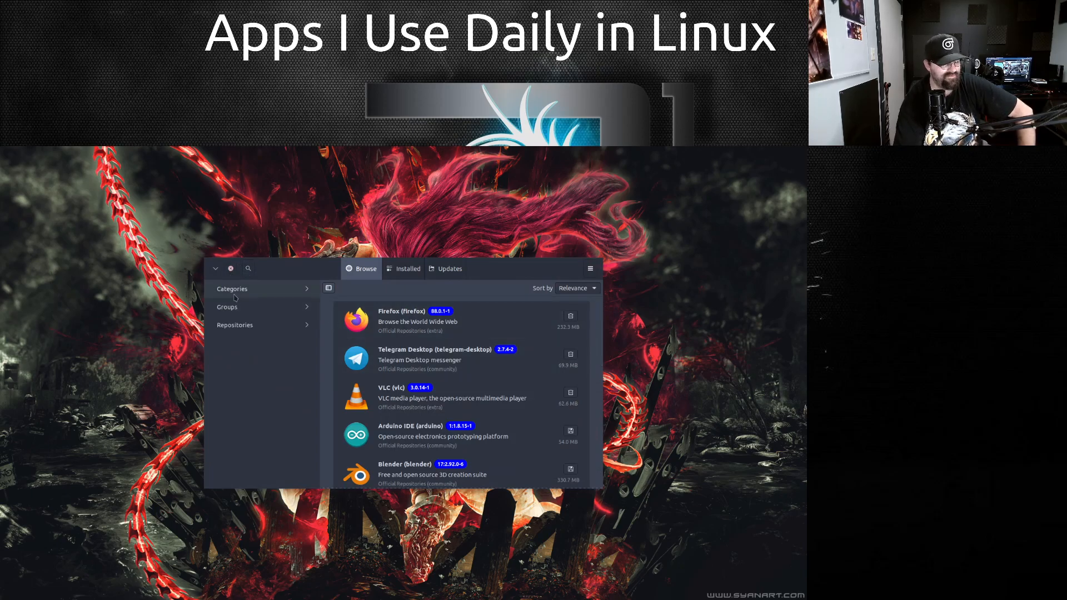
Expand the software Categories list in Pamac's Browse sidebar
{"action": "left_click", "coordinate": [233, 289]}
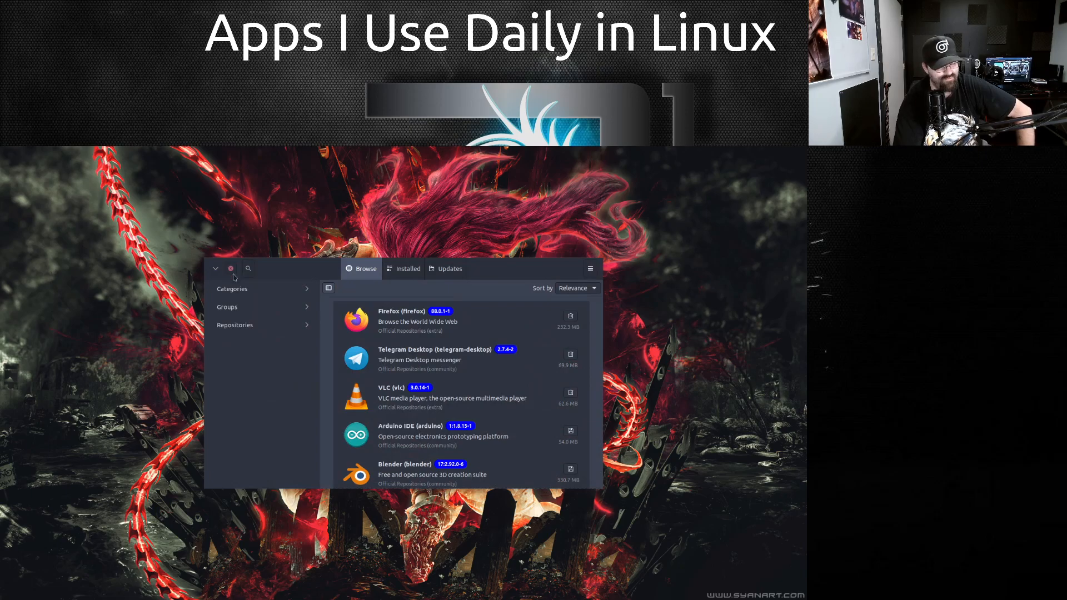
{"action": "left_click", "coordinate": [231, 289]}
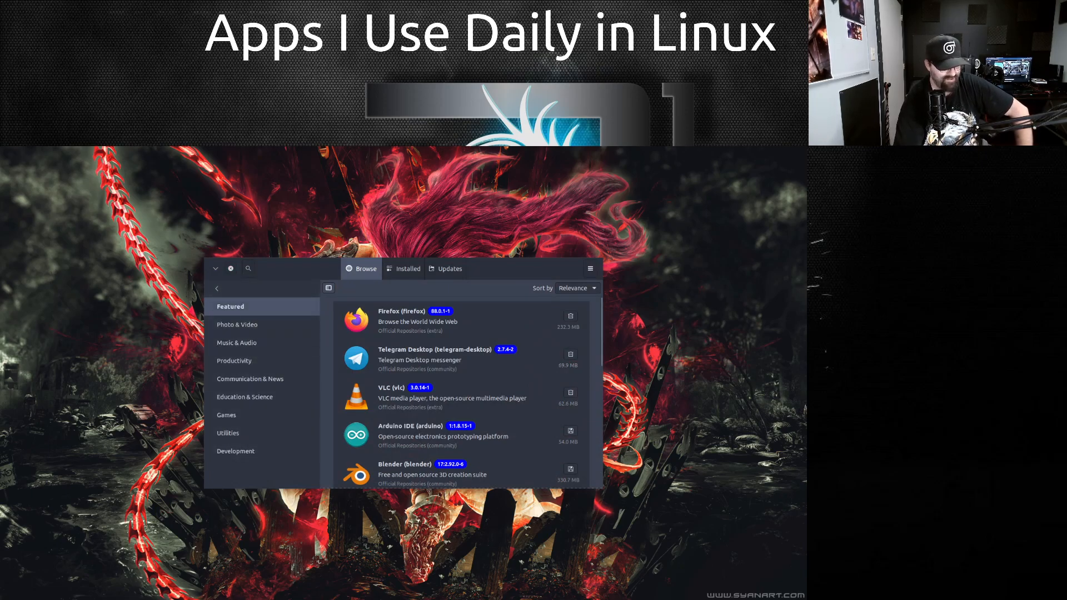
Enable Software Mode from Pamac's hamburger menu
{"action": "left_click", "coordinate": [590, 268]}
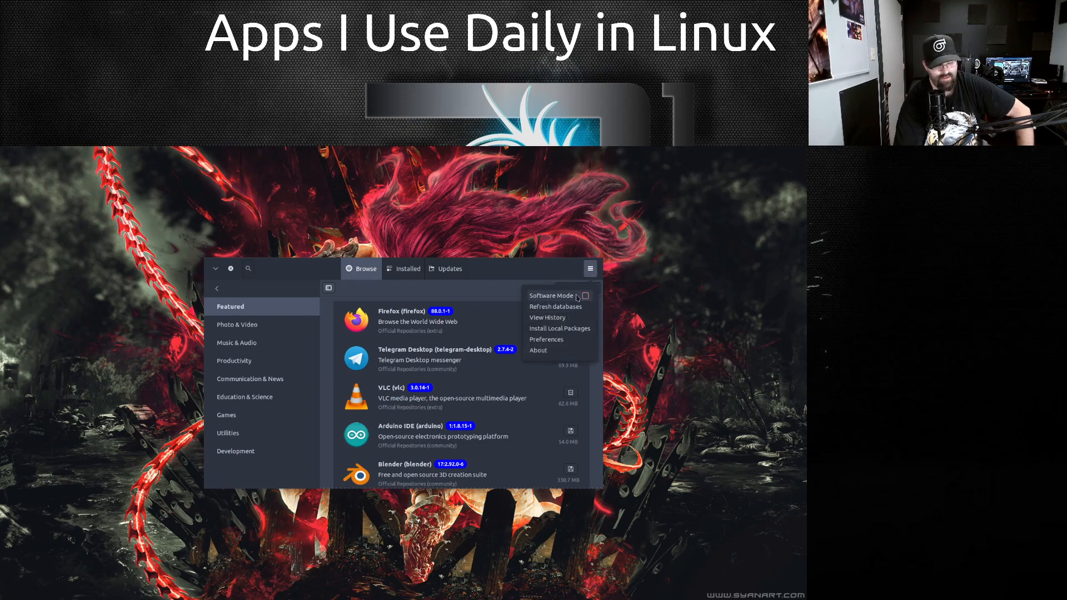
{"action": "left_click", "coordinate": [585, 296]}
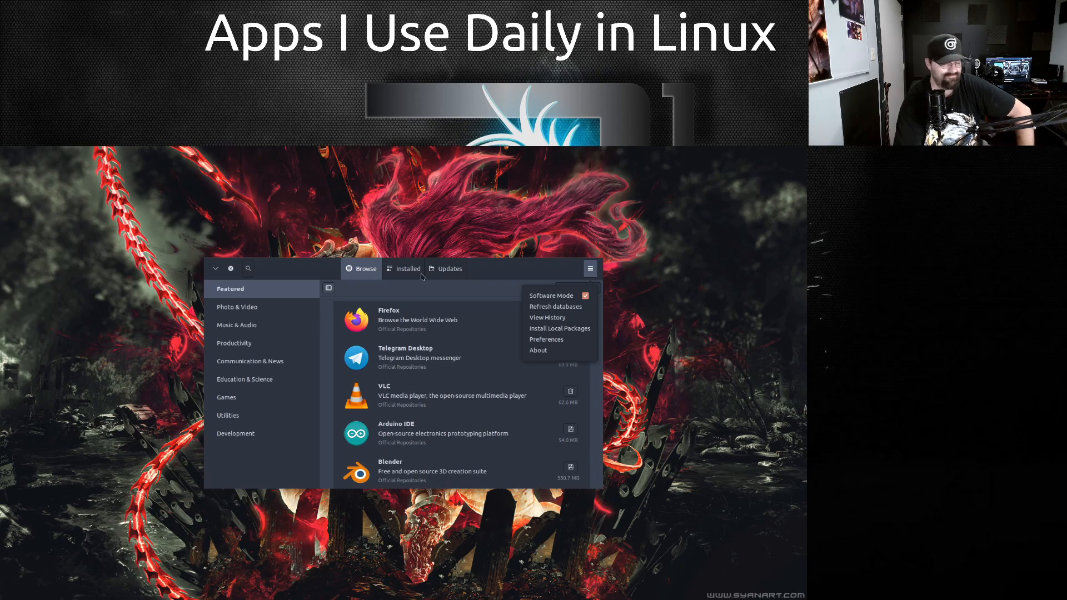
{"action": "mouse_move", "coordinate": [580, 304]}
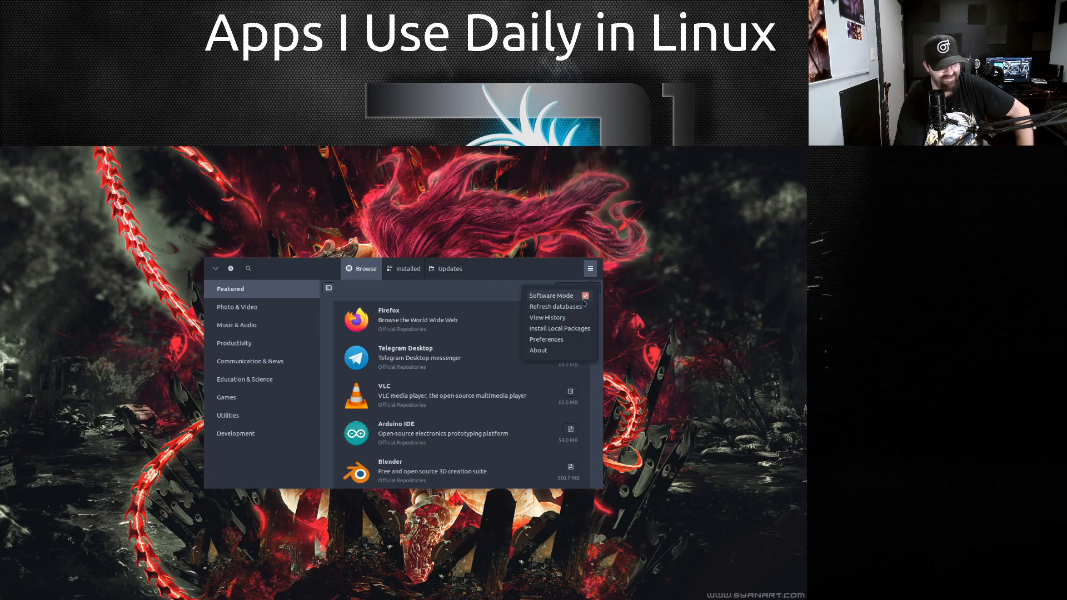
Review Pamac Preferences on the General and Third Party tabs, then close them
{"action": "left_click", "coordinate": [556, 306]}
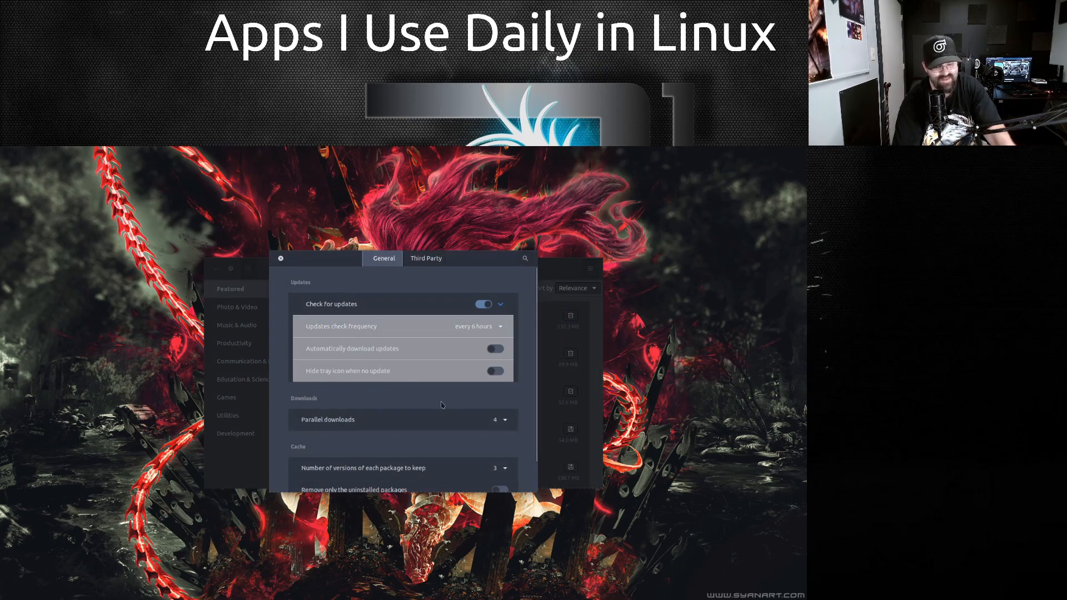
{"action": "left_click", "coordinate": [426, 257]}
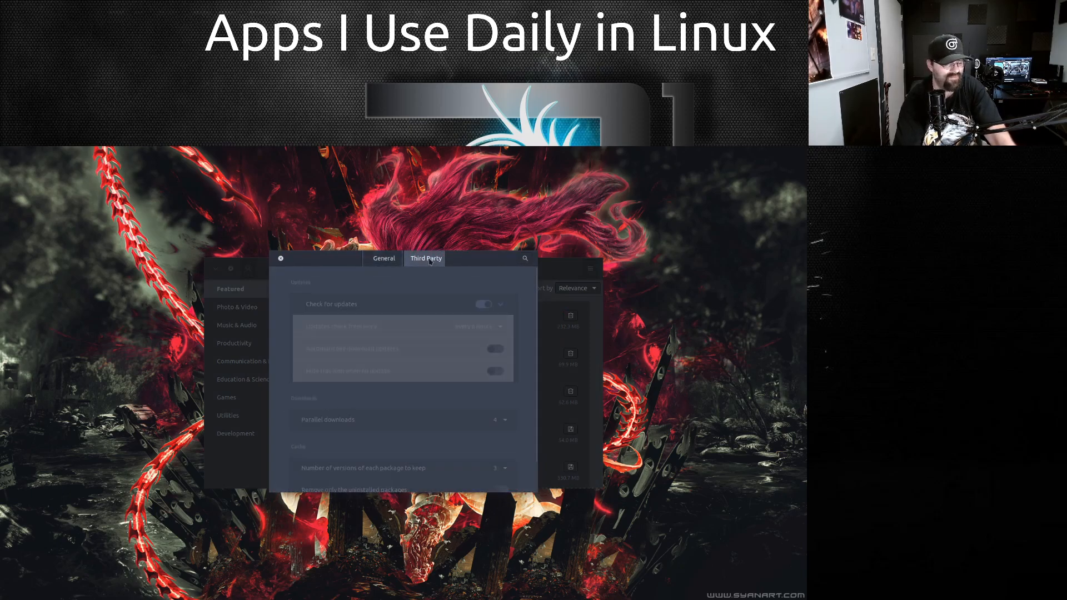
{"action": "left_click", "coordinate": [383, 258]}
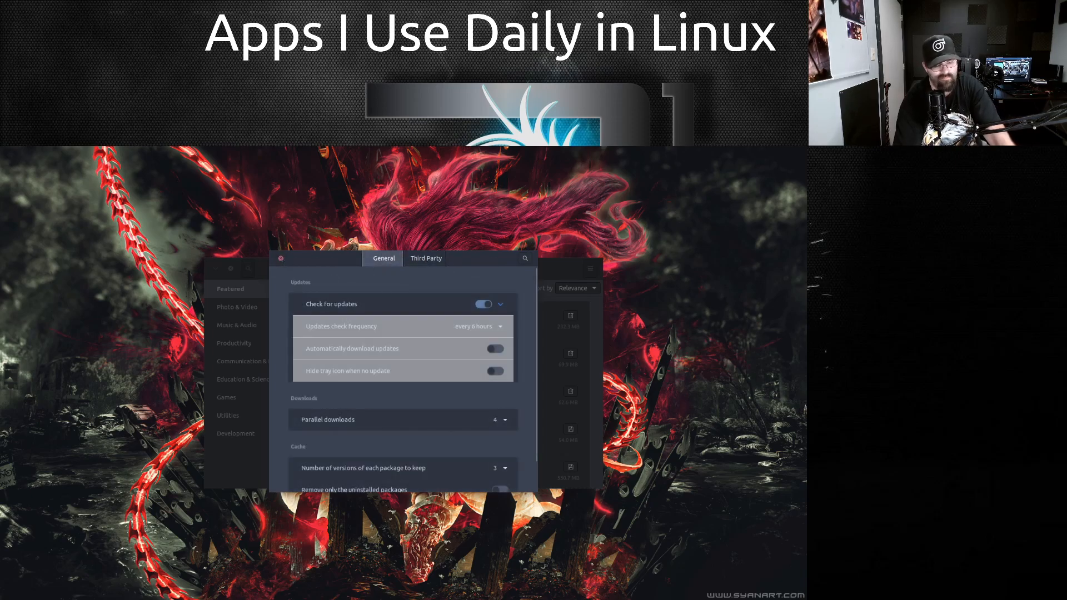
{"action": "left_click", "coordinate": [281, 258]}
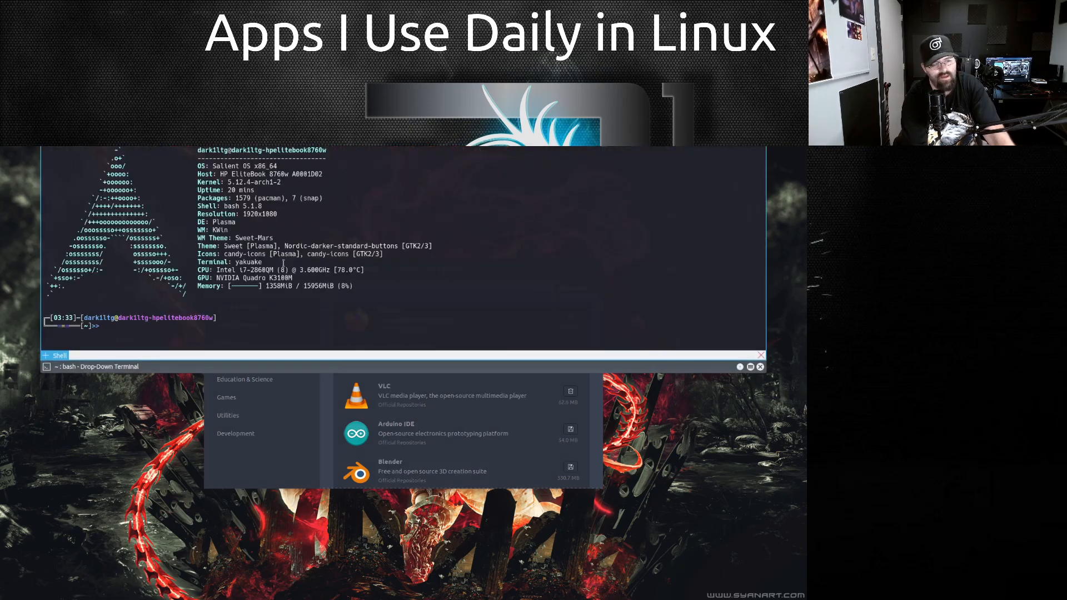
Run yay -Syu in Yakuake and answer n to the python-dbus replacement prompt
{"action": "type", "text": "yay"}
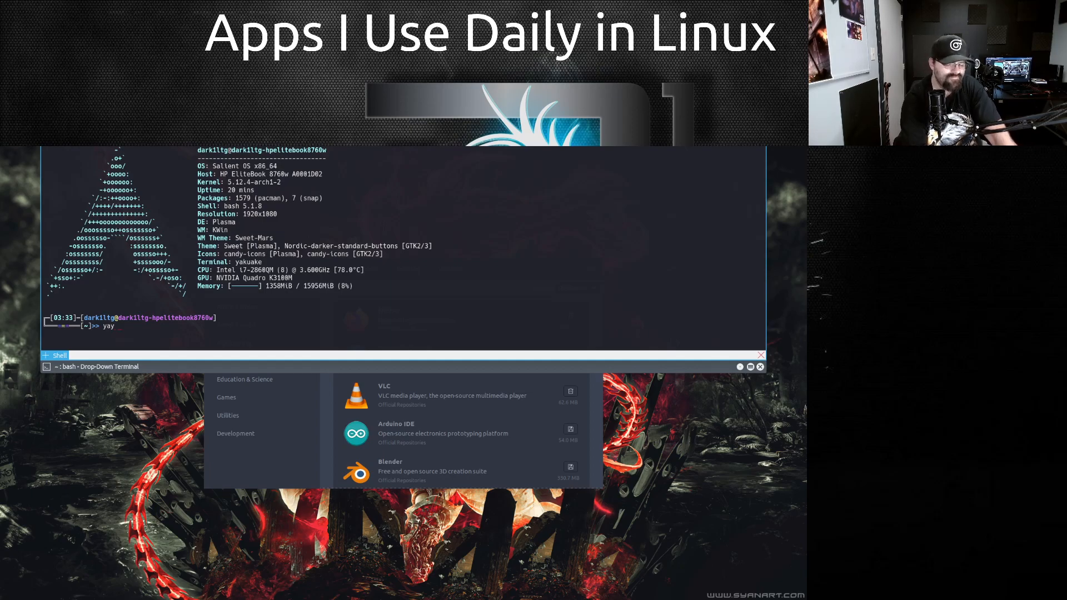
{"action": "type", "text": "-Syu"}
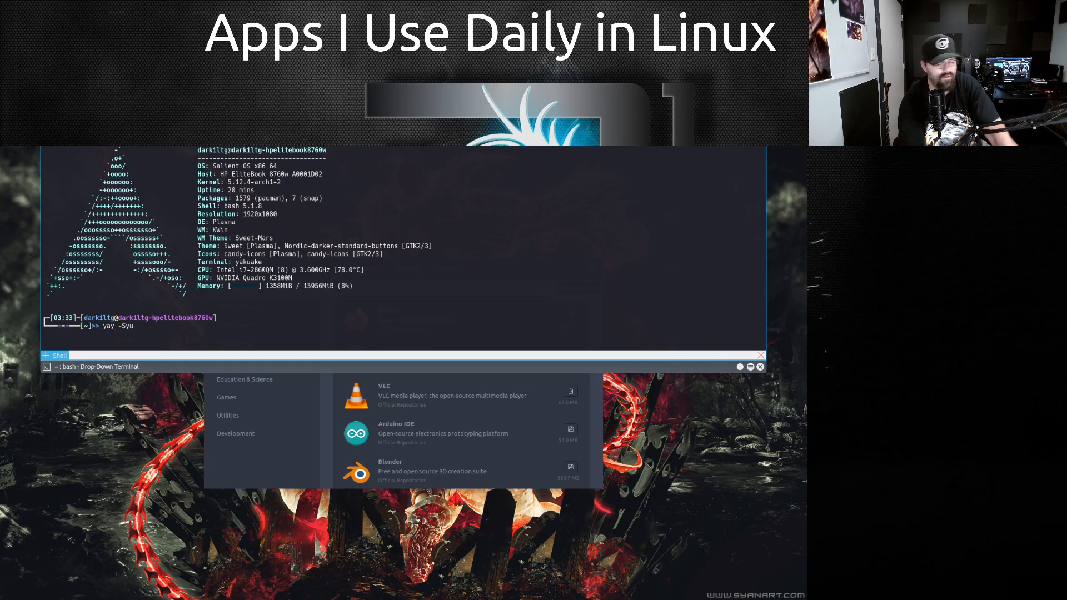
{"action": "key", "text": "Return"}
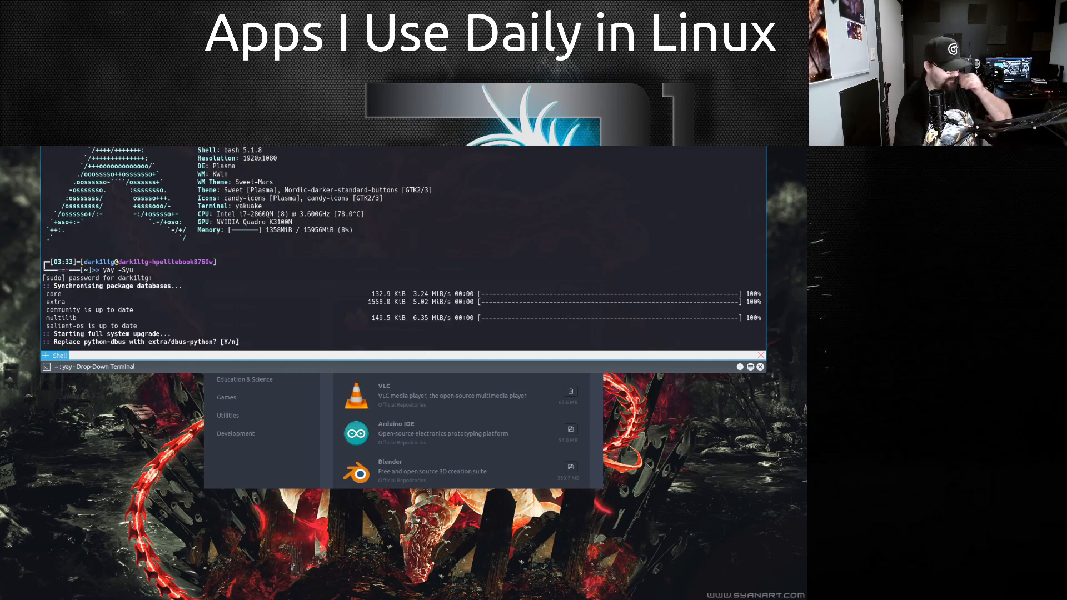
{"action": "type", "text": "n"}
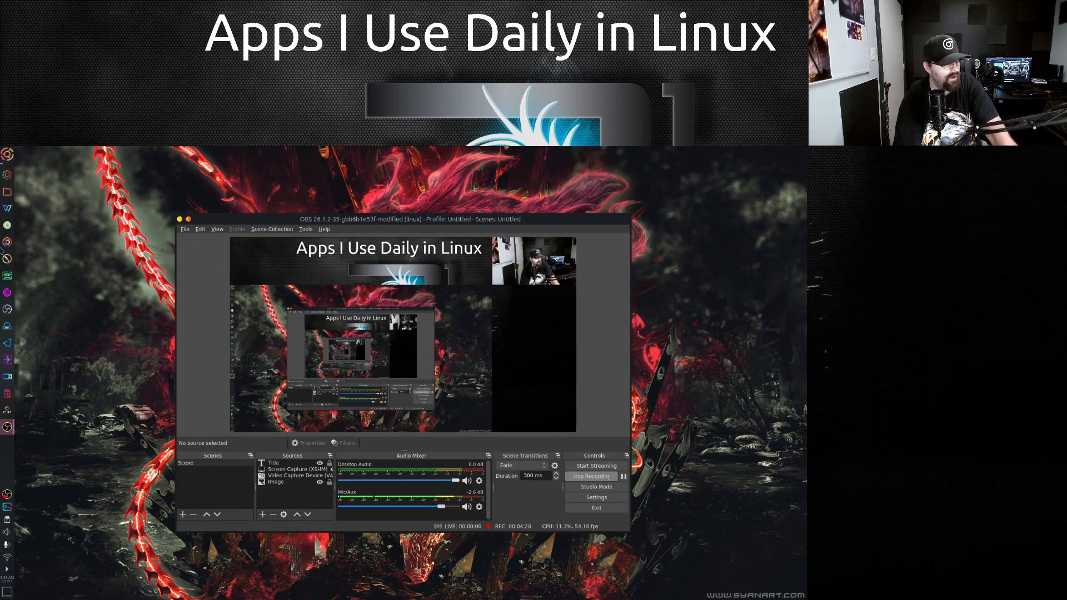
{"action": "mouse_move", "coordinate": [7, 241]}
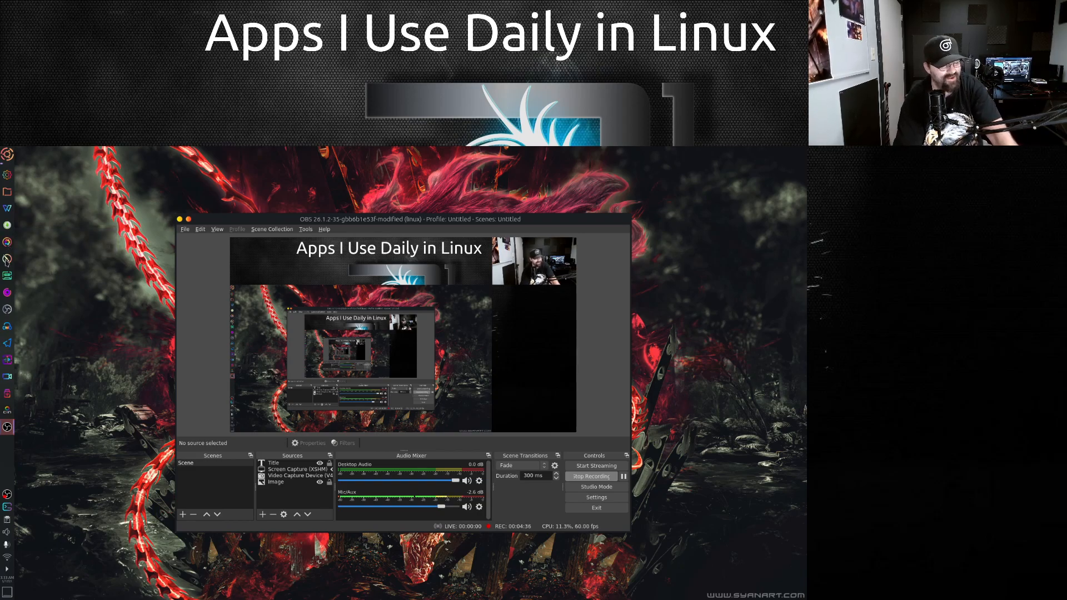
{"action": "mouse_move", "coordinate": [6, 260]}
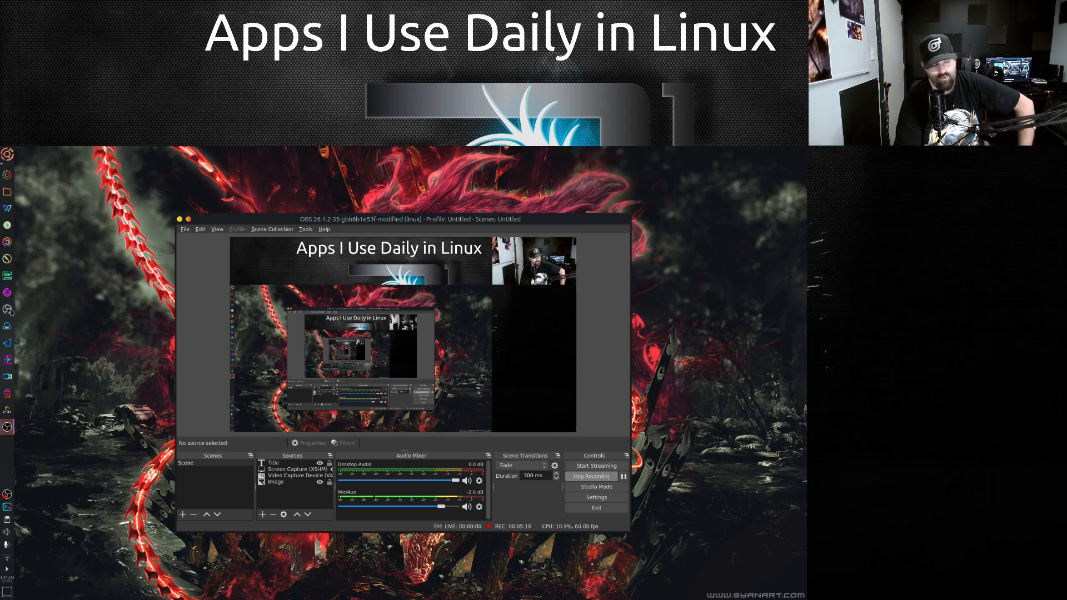
{"action": "mouse_move", "coordinate": [6, 309]}
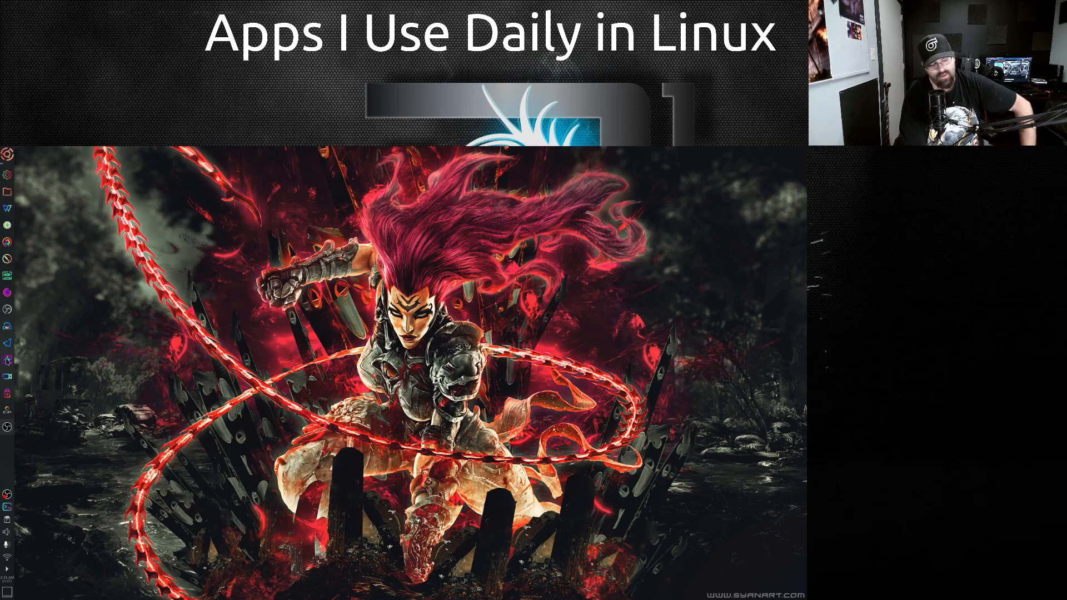
{"action": "mouse_move", "coordinate": [7, 360]}
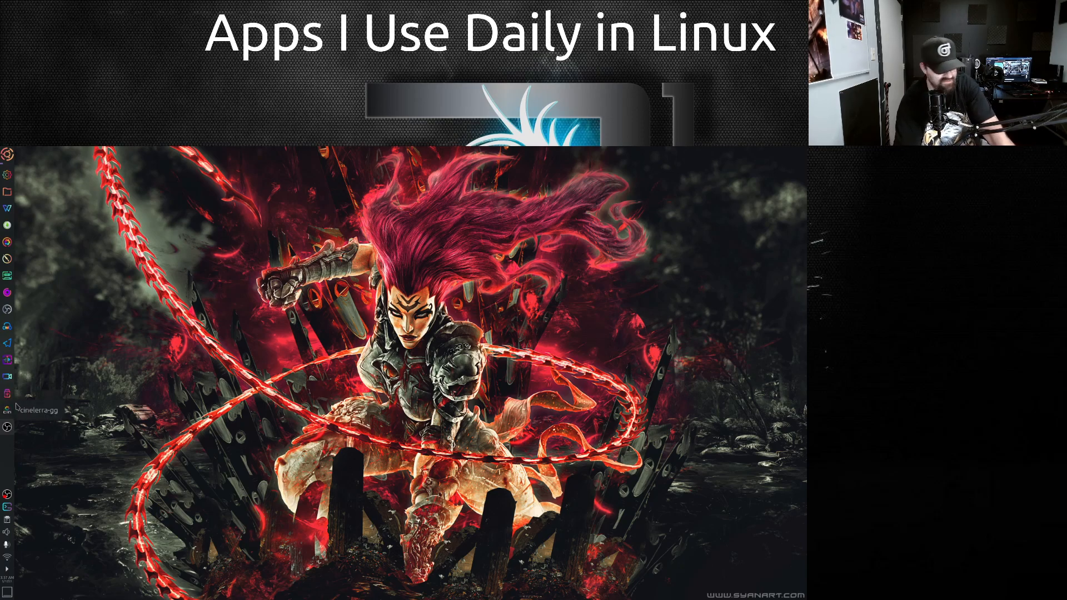
{"action": "mouse_move", "coordinate": [6, 390]}
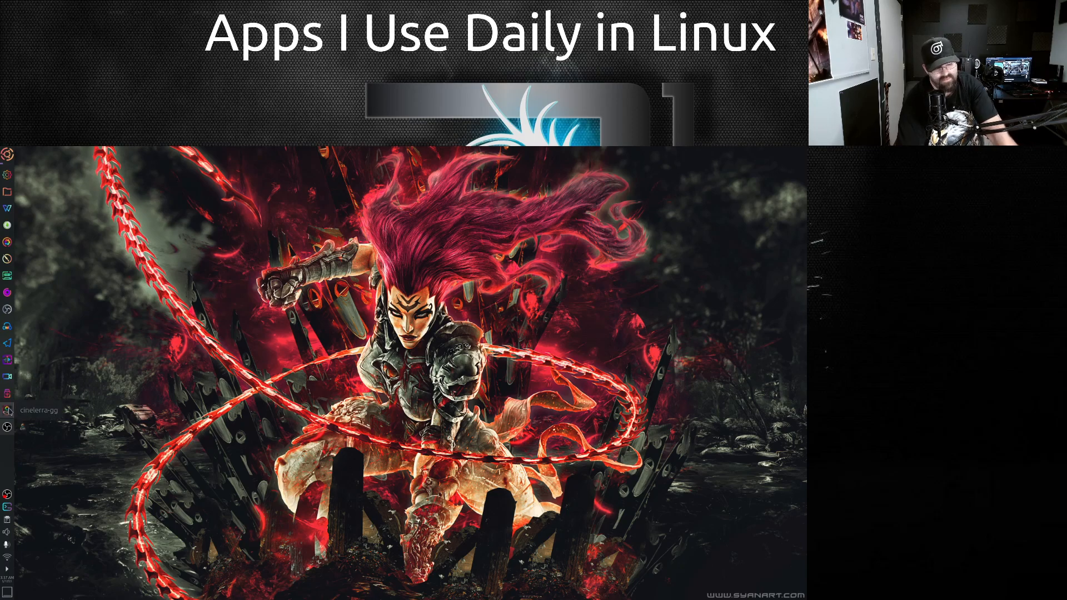
Launch Cinelerra-GG from the dock
{"action": "left_click", "coordinate": [6, 409]}
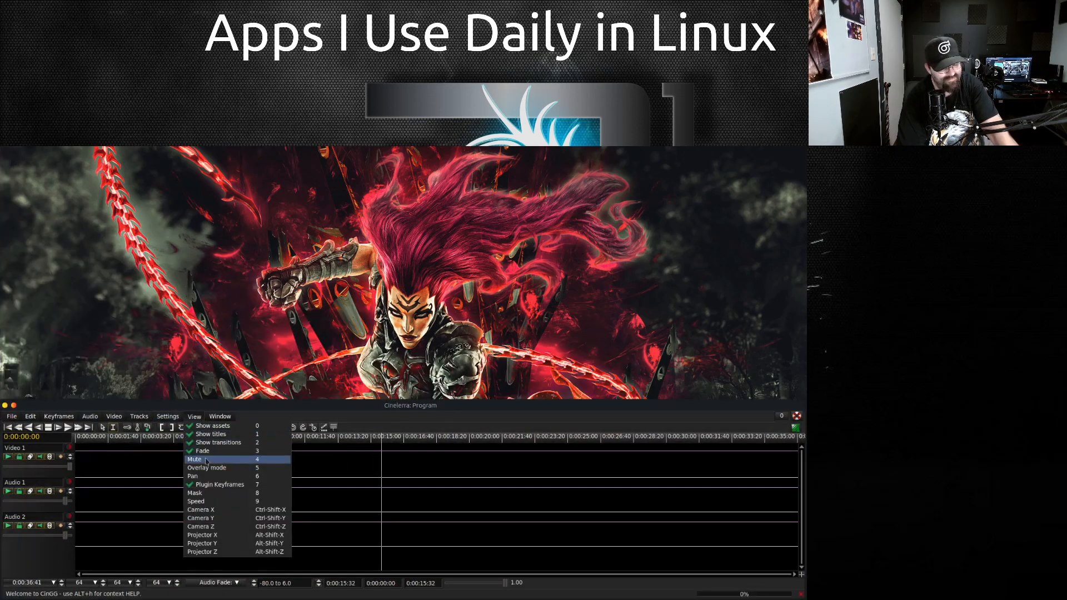
Show the Viewer, Resources and Compositor windows from the Window menu alongside the timeline
{"action": "left_click", "coordinate": [220, 415]}
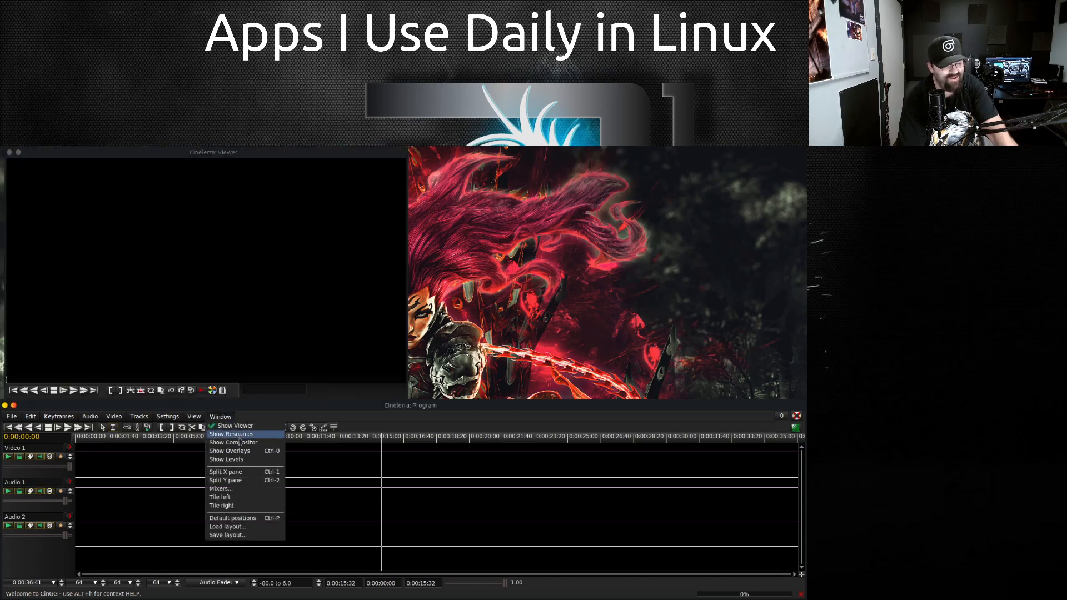
{"action": "left_click", "coordinate": [232, 434]}
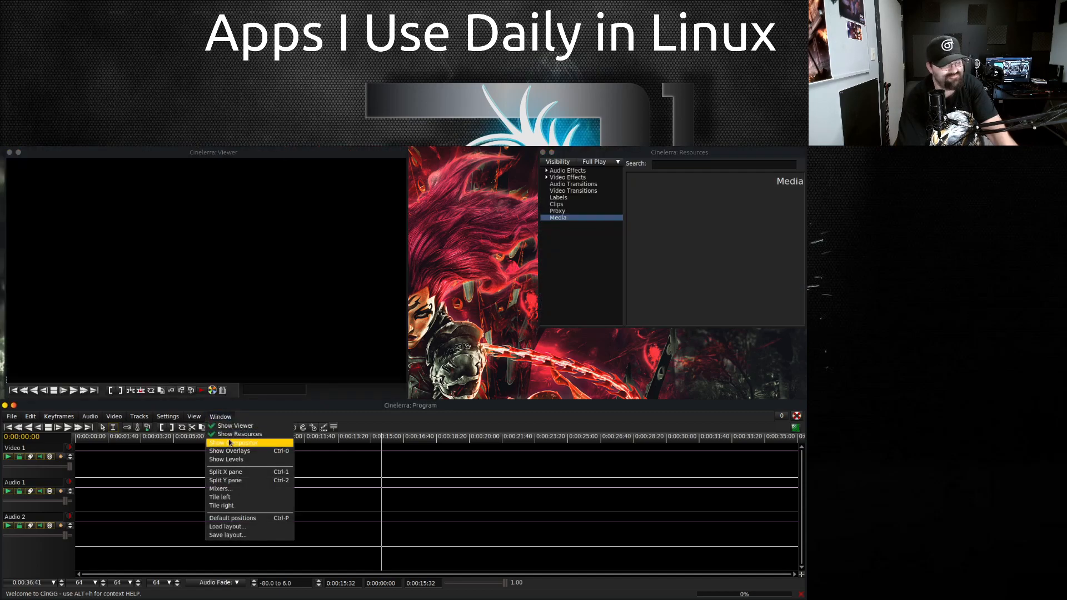
{"action": "left_click", "coordinate": [231, 443]}
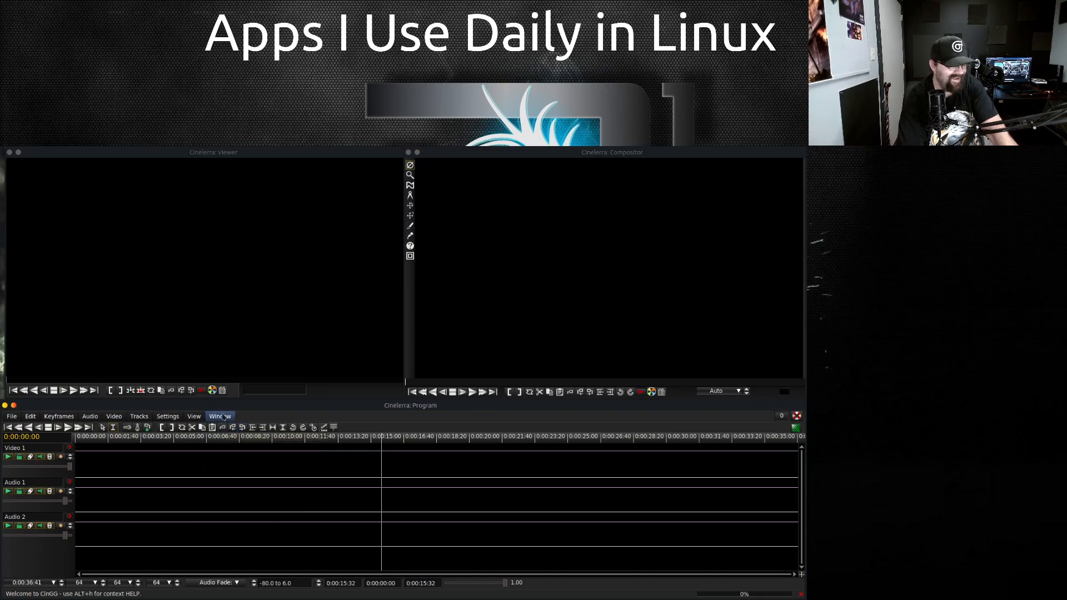
{"action": "left_click", "coordinate": [220, 416]}
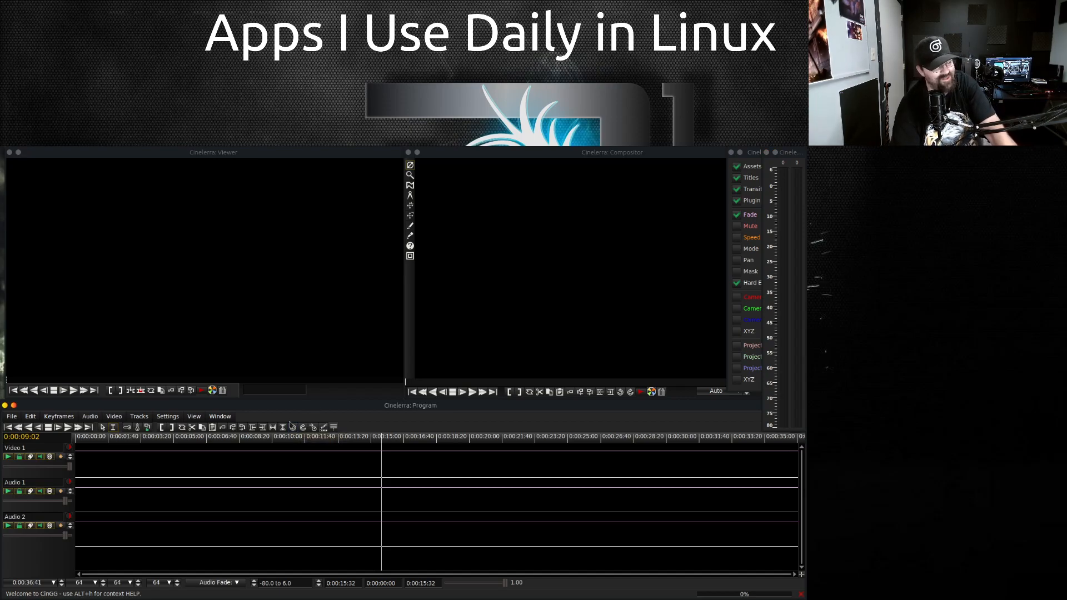
{"action": "mouse_move", "coordinate": [192, 227]}
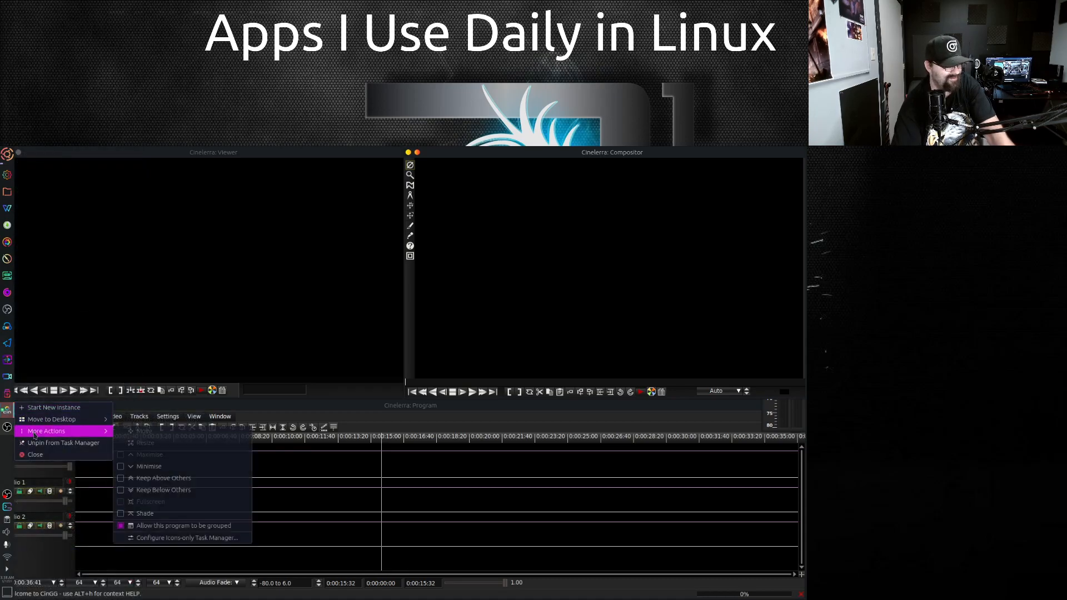
{"action": "mouse_move", "coordinate": [156, 538]}
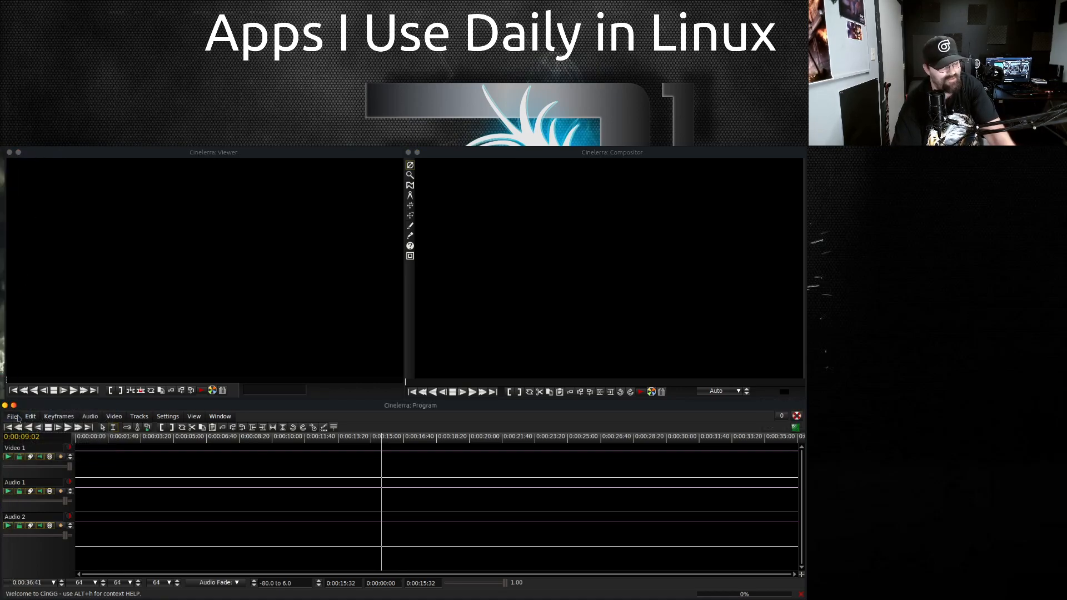
Quit Cinelerra-GG so all its windows close, leaving the desktop
{"action": "left_click", "coordinate": [11, 416]}
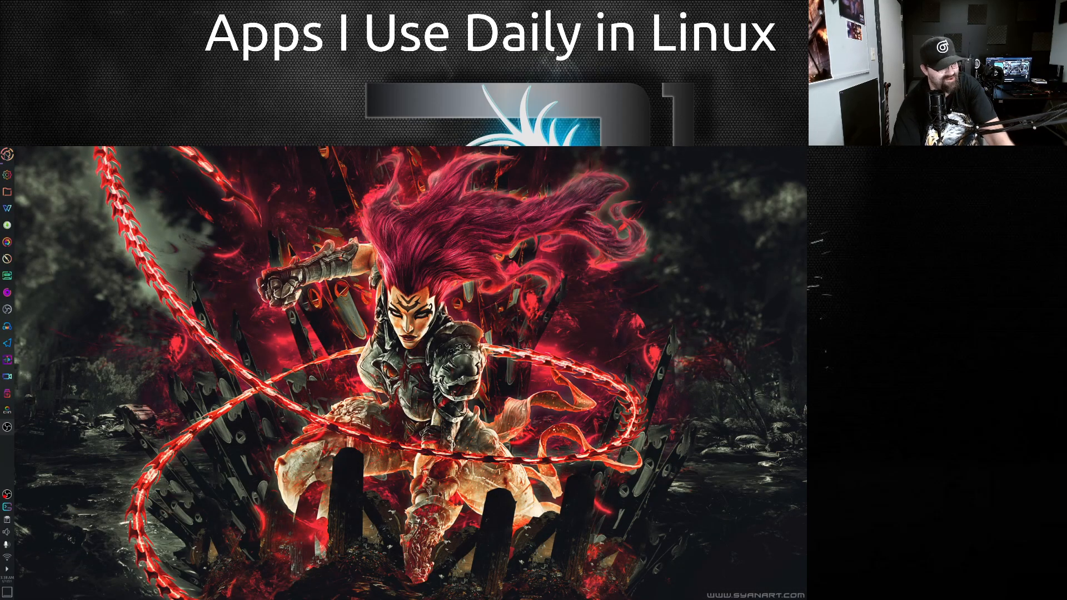
{"action": "mouse_move", "coordinate": [7, 154]}
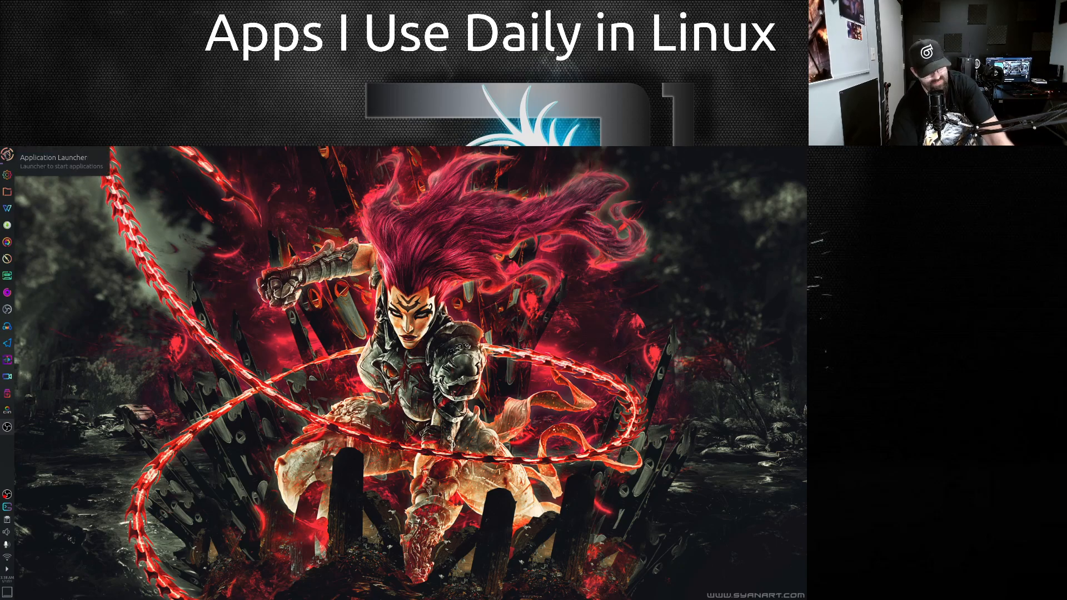
Show the Plasma launcher's Often Used application list
{"action": "left_click", "coordinate": [7, 158]}
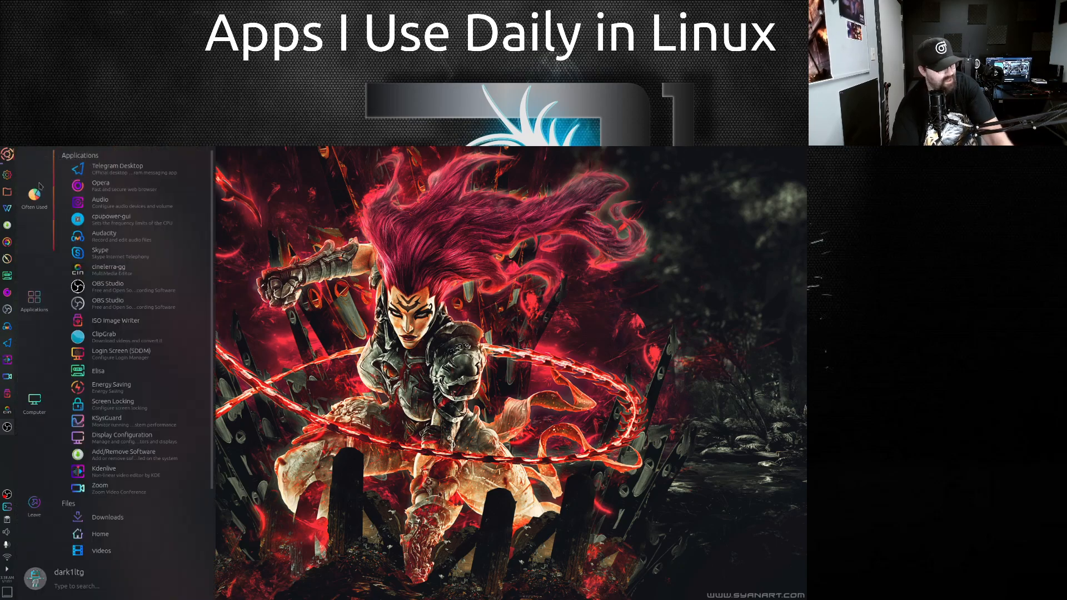
{"action": "mouse_move", "coordinate": [111, 328]}
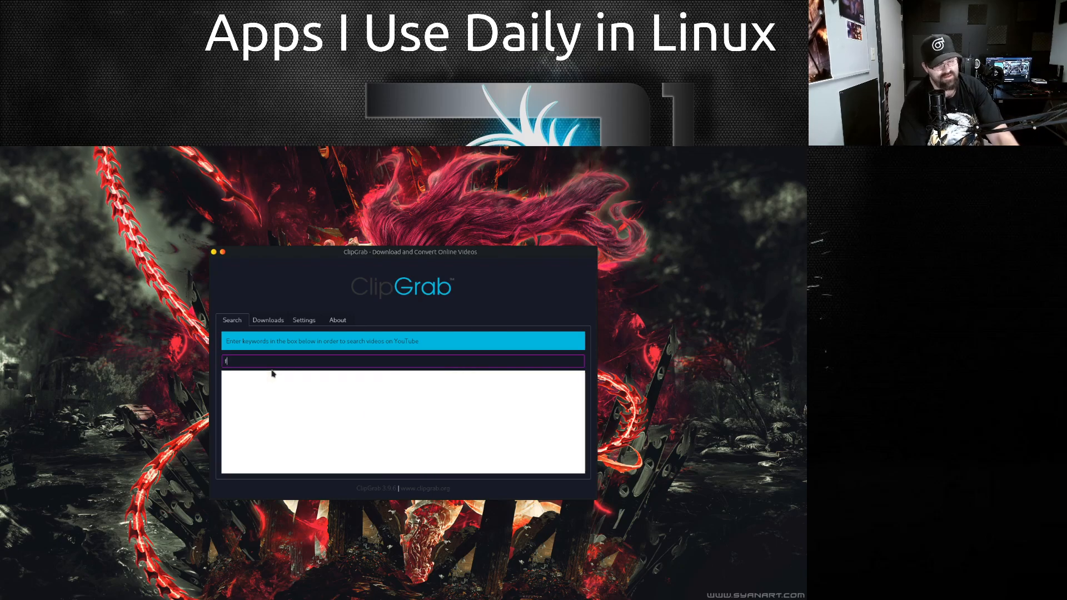
Search ClipGrab for 'final fantasy' to list YouTube video results
{"action": "type", "text": "final fantasy"}
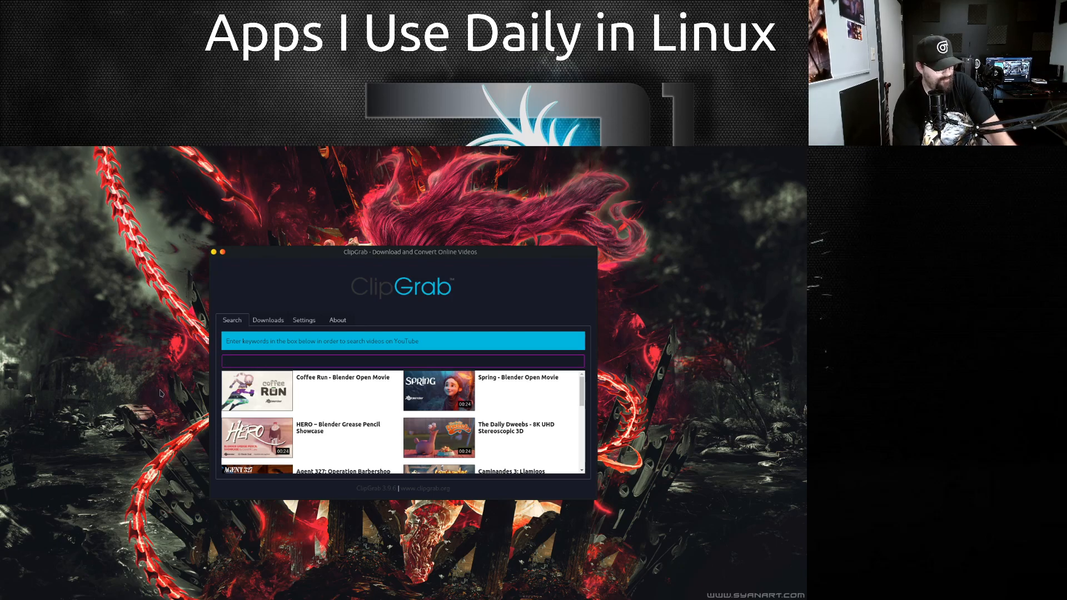
{"action": "mouse_move", "coordinate": [129, 534]}
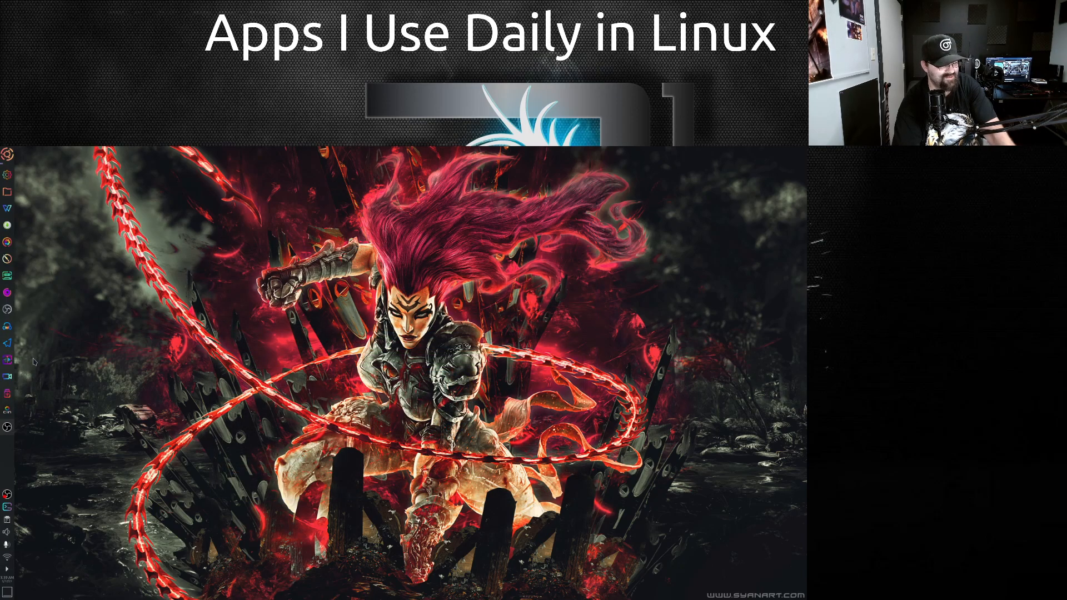
Show the launcher's All Applications categories and open the Internet category
{"action": "left_click", "coordinate": [7, 154]}
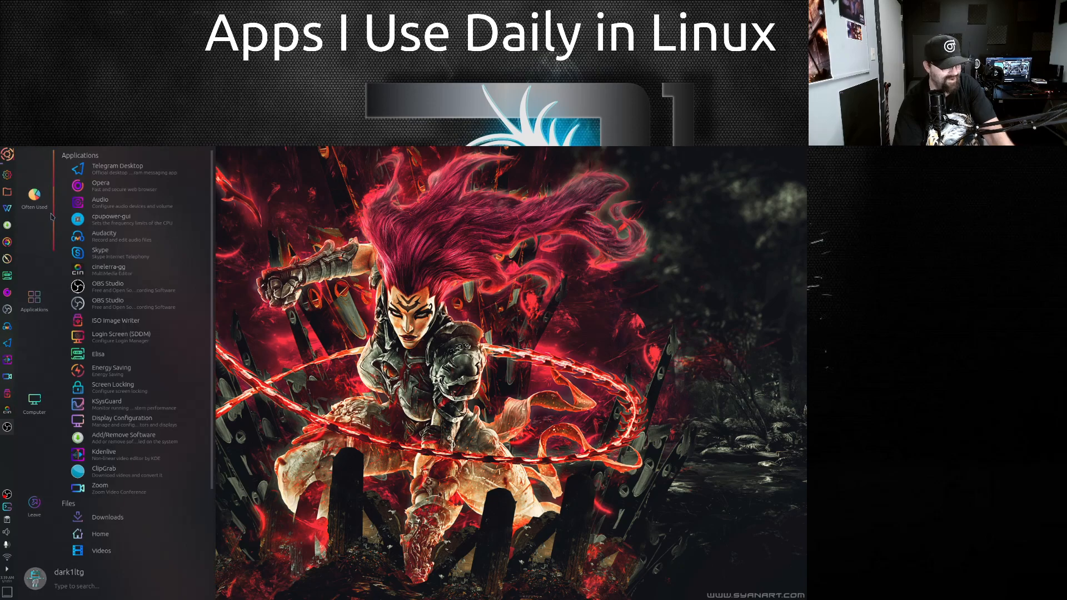
{"action": "mouse_move", "coordinate": [113, 409]}
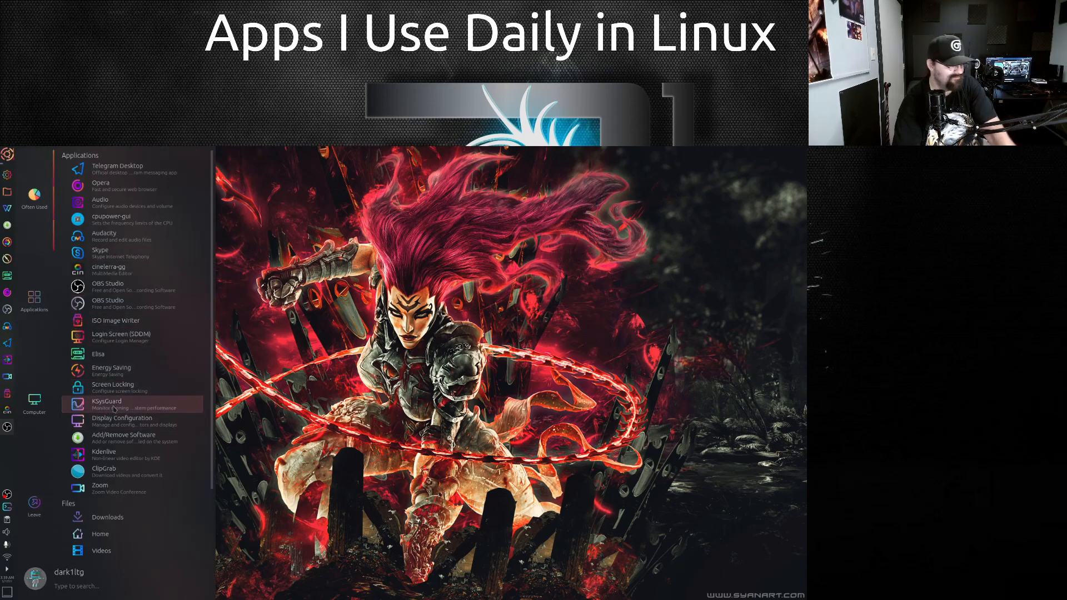
{"action": "mouse_move", "coordinate": [109, 491]}
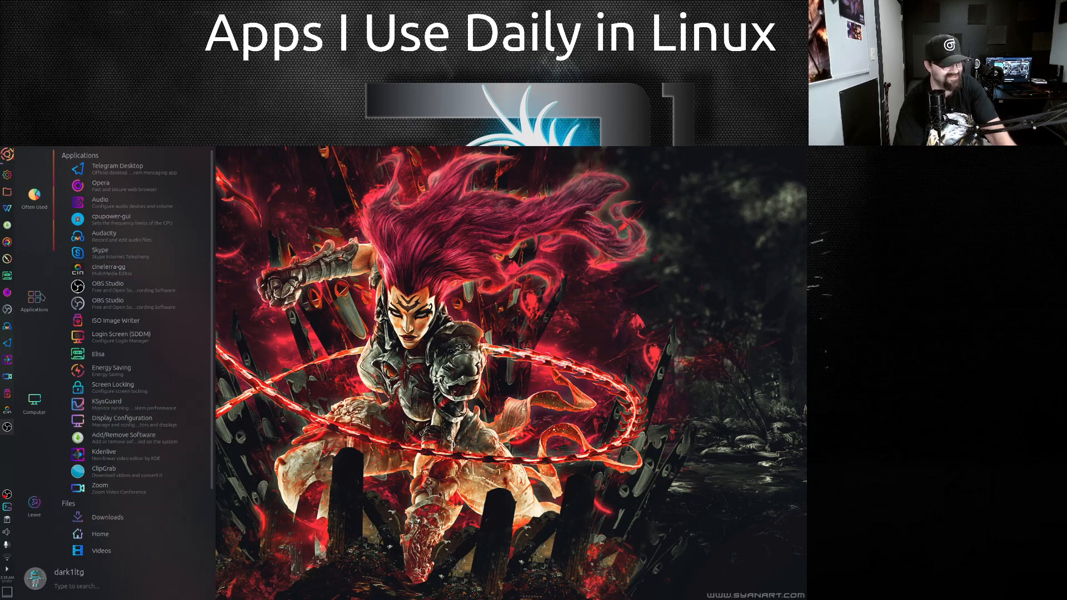
{"action": "left_click", "coordinate": [33, 298]}
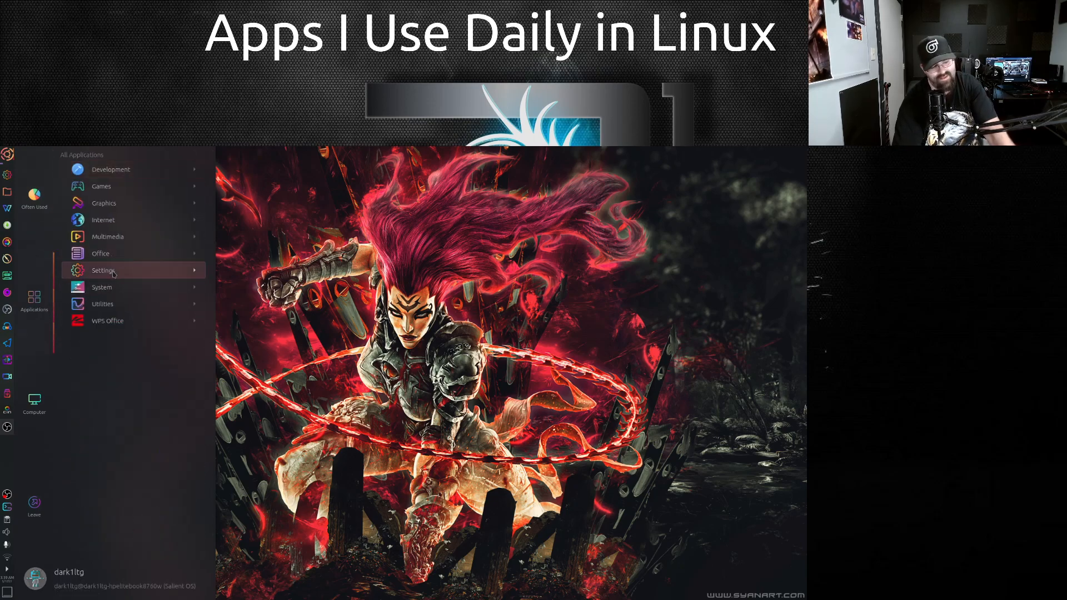
{"action": "mouse_move", "coordinate": [108, 224]}
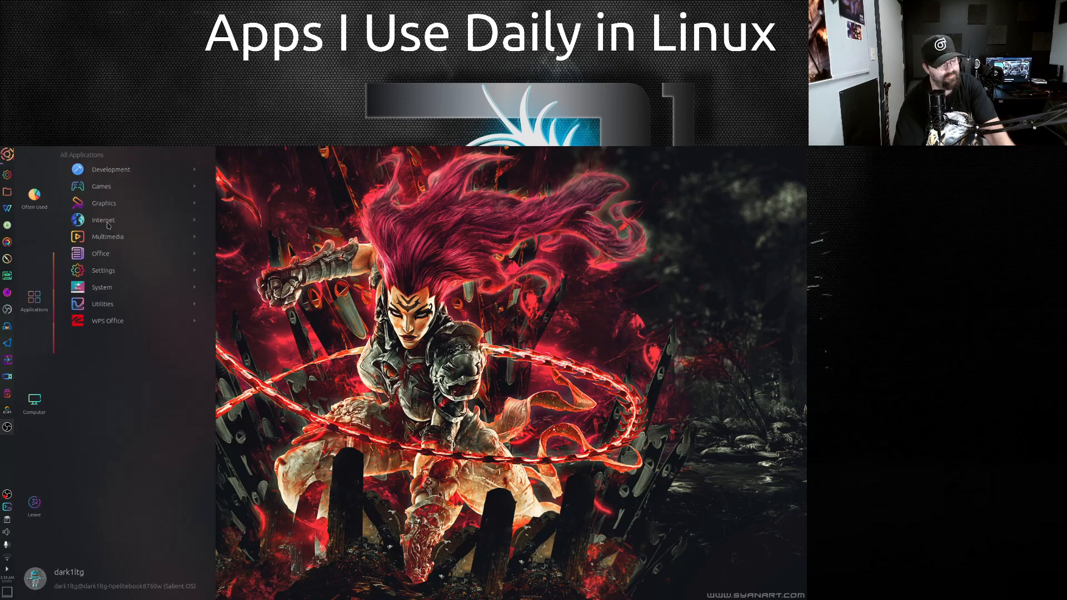
{"action": "left_click", "coordinate": [103, 219]}
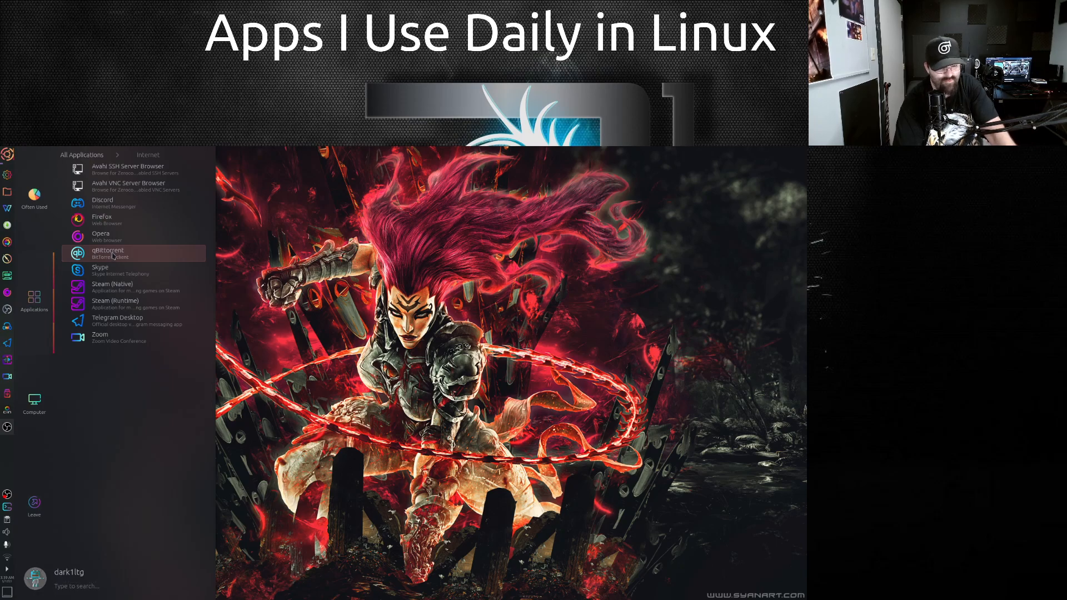
{"action": "mouse_move", "coordinate": [109, 274]}
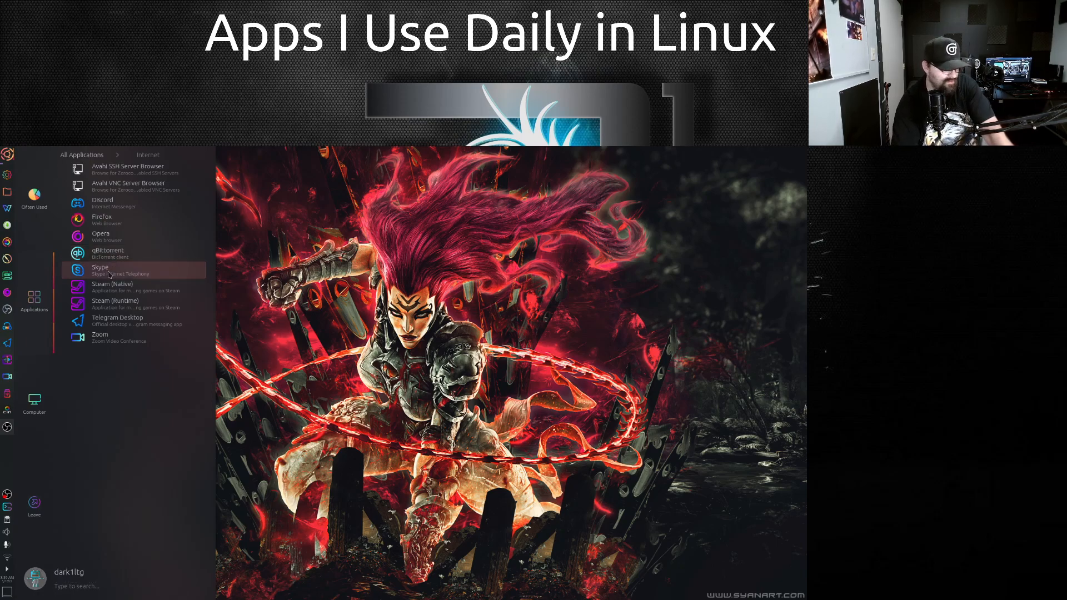
{"action": "mouse_move", "coordinate": [114, 253]}
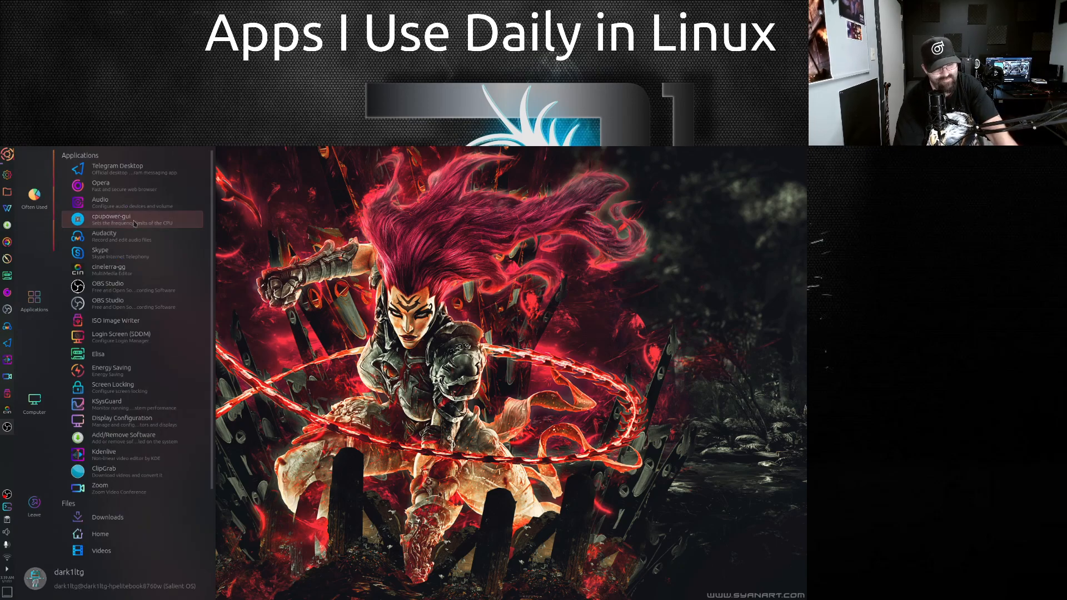
Launch cpupower-gui from the Often Used list
{"action": "left_click", "coordinate": [111, 219]}
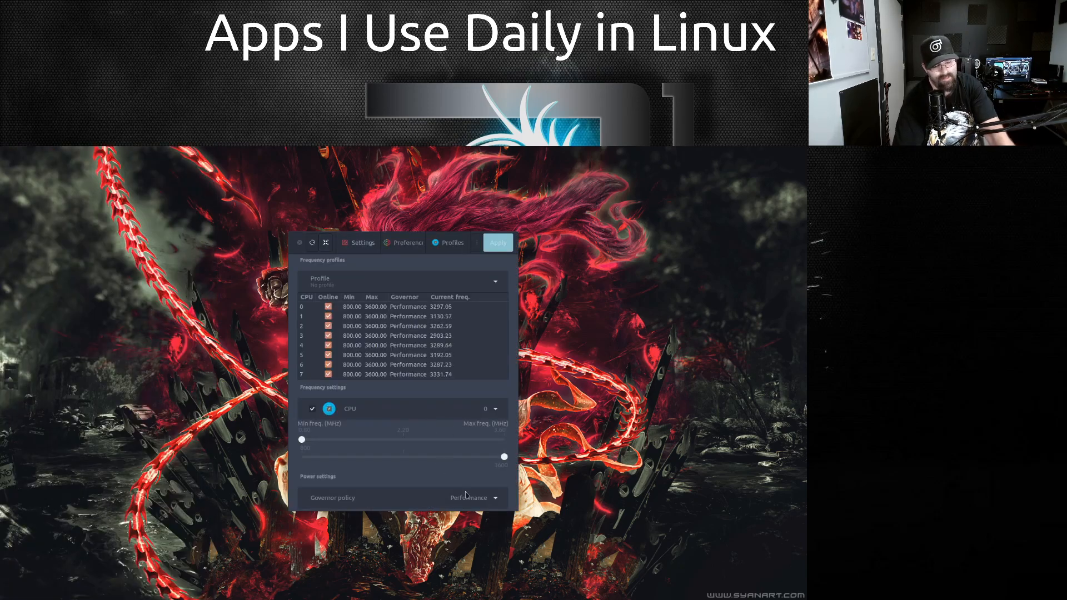
Review the Governor policy choices keeping Performance, then remove the desktop sticky note
{"action": "left_click", "coordinate": [474, 498]}
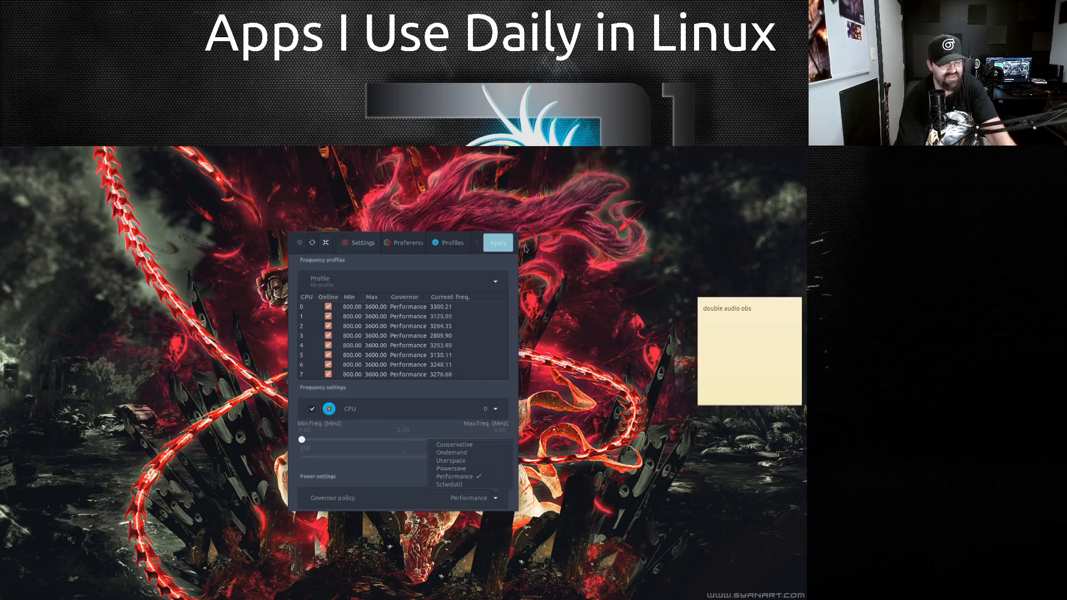
{"action": "mouse_move", "coordinate": [547, 235]}
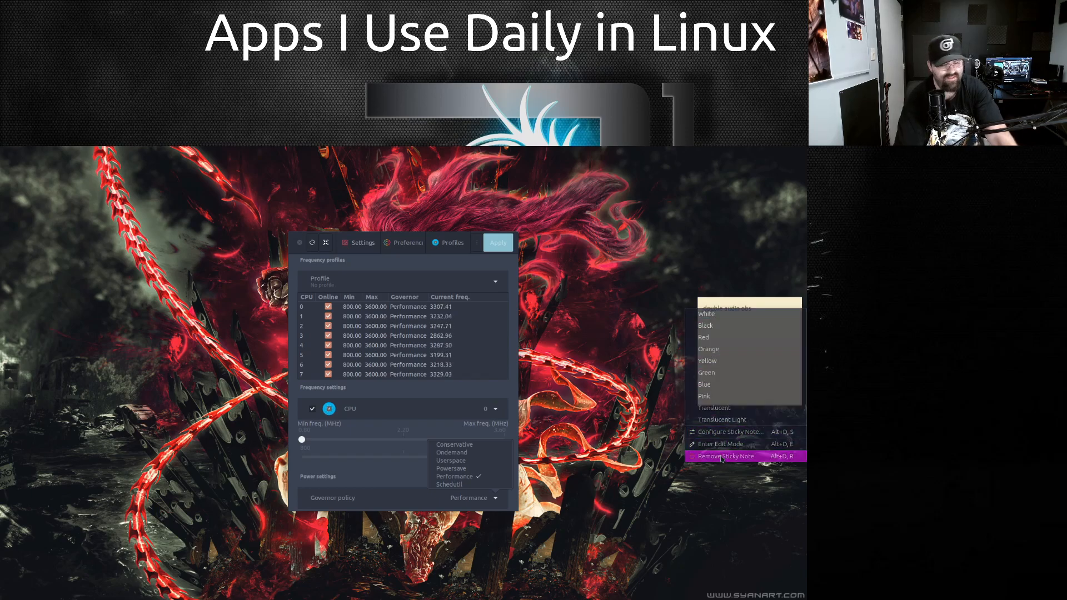
{"action": "left_click", "coordinate": [724, 455]}
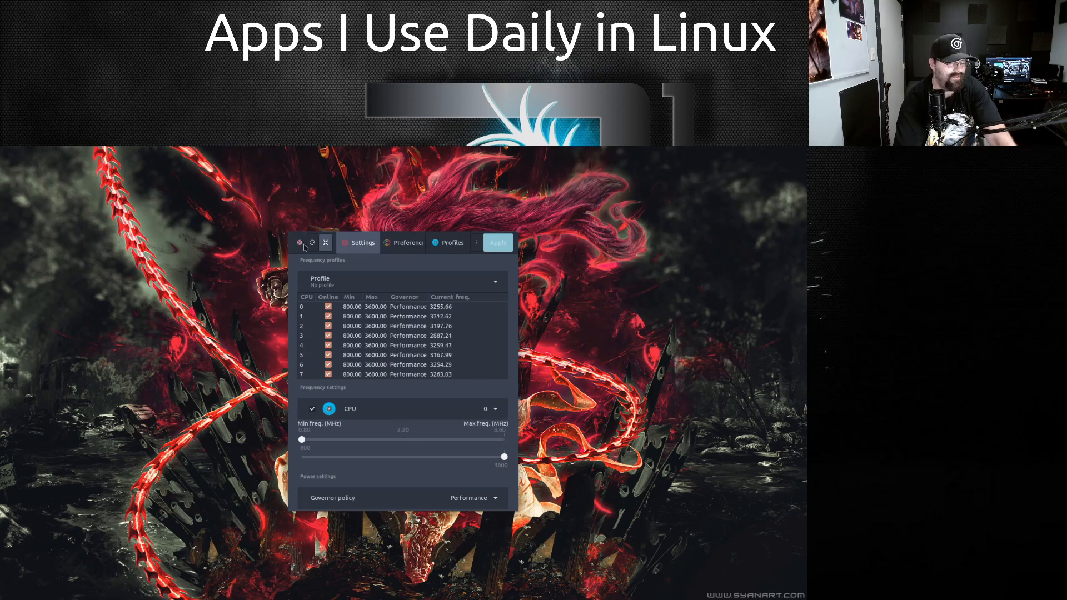
Close cpupower-gui and browse the Office category in the launcher
{"action": "left_click", "coordinate": [299, 243]}
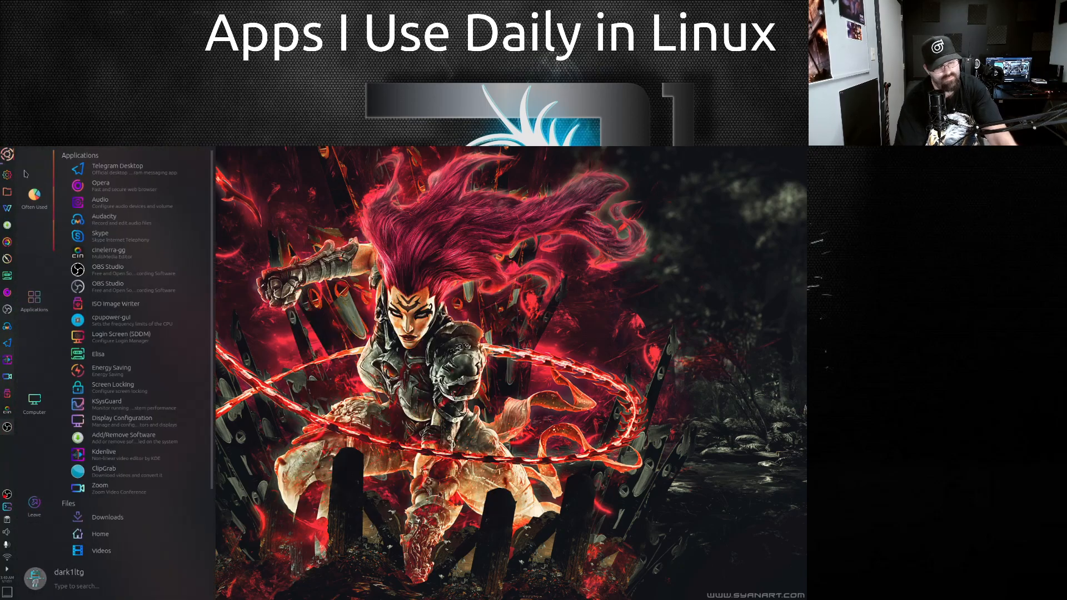
{"action": "mouse_move", "coordinate": [111, 371]}
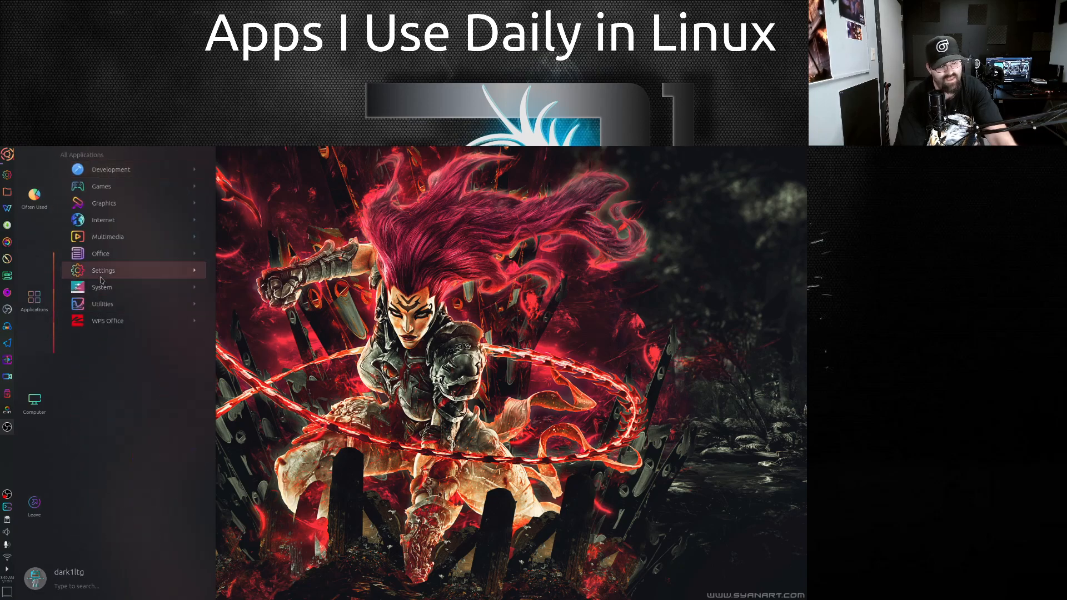
{"action": "left_click", "coordinate": [100, 253]}
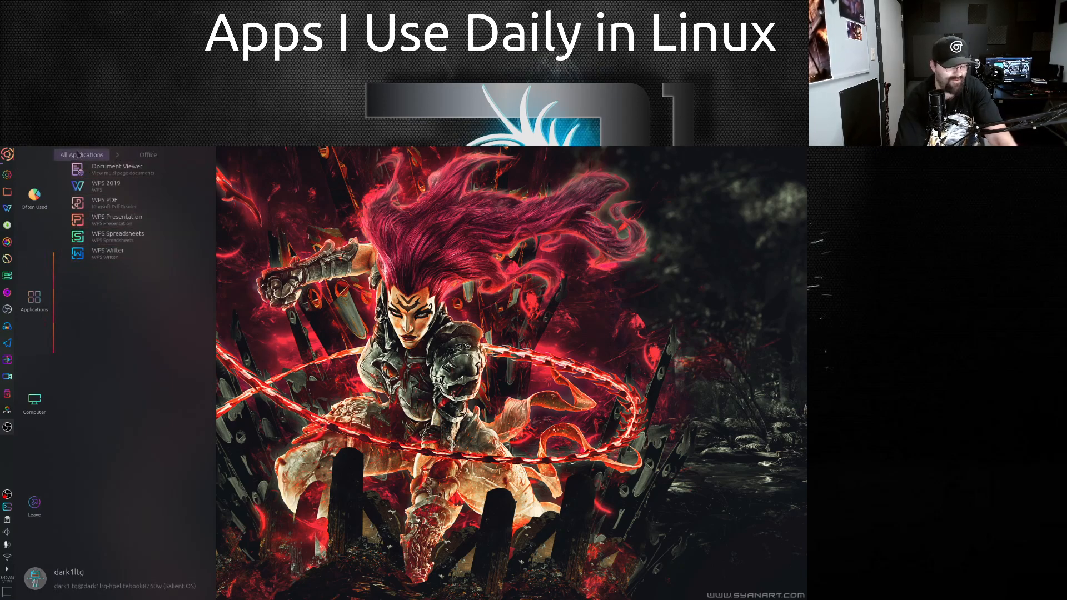
Return to the full category list and show the Settings category apps
{"action": "left_click", "coordinate": [81, 154]}
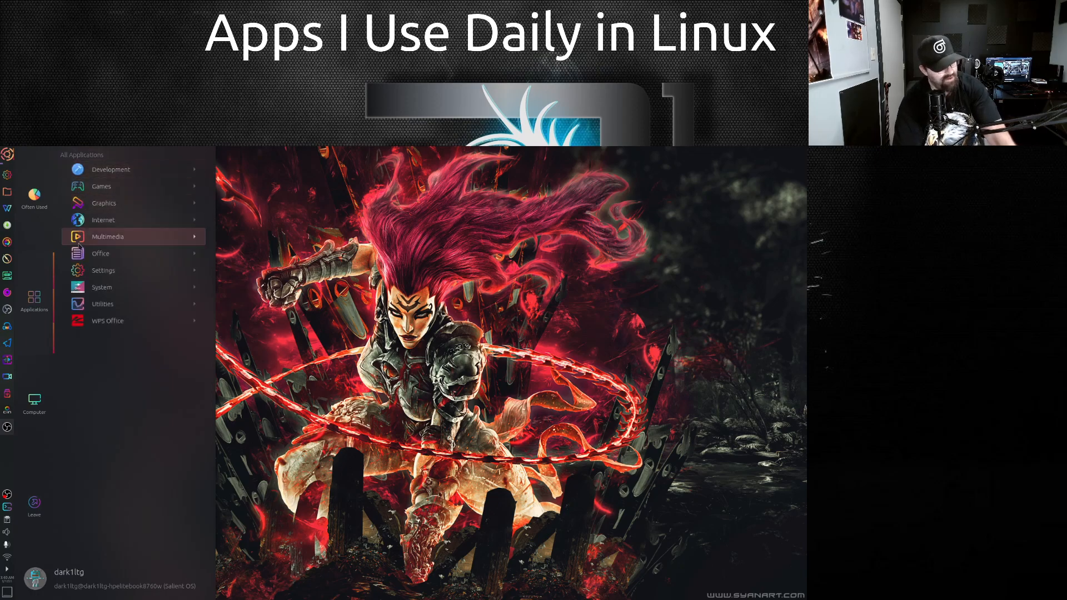
{"action": "mouse_move", "coordinate": [102, 270]}
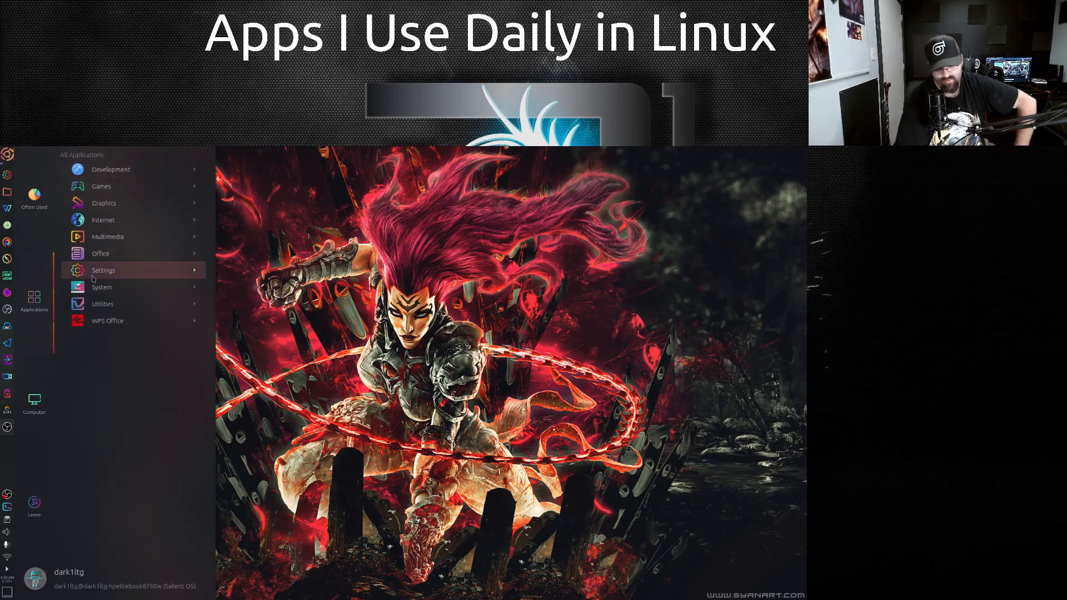
{"action": "left_click", "coordinate": [103, 270]}
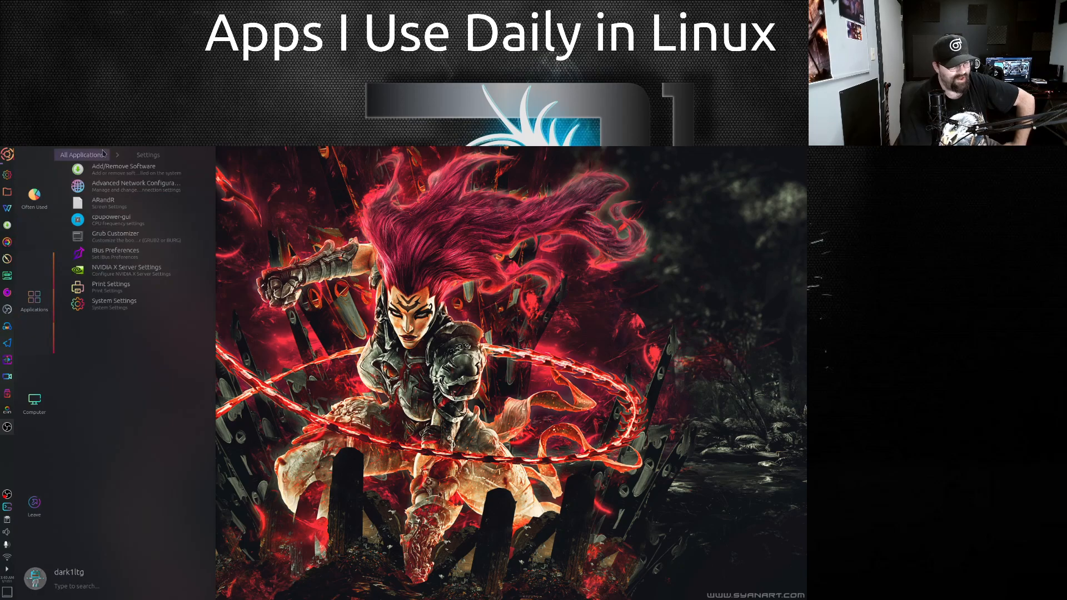
{"action": "mouse_move", "coordinate": [123, 169]}
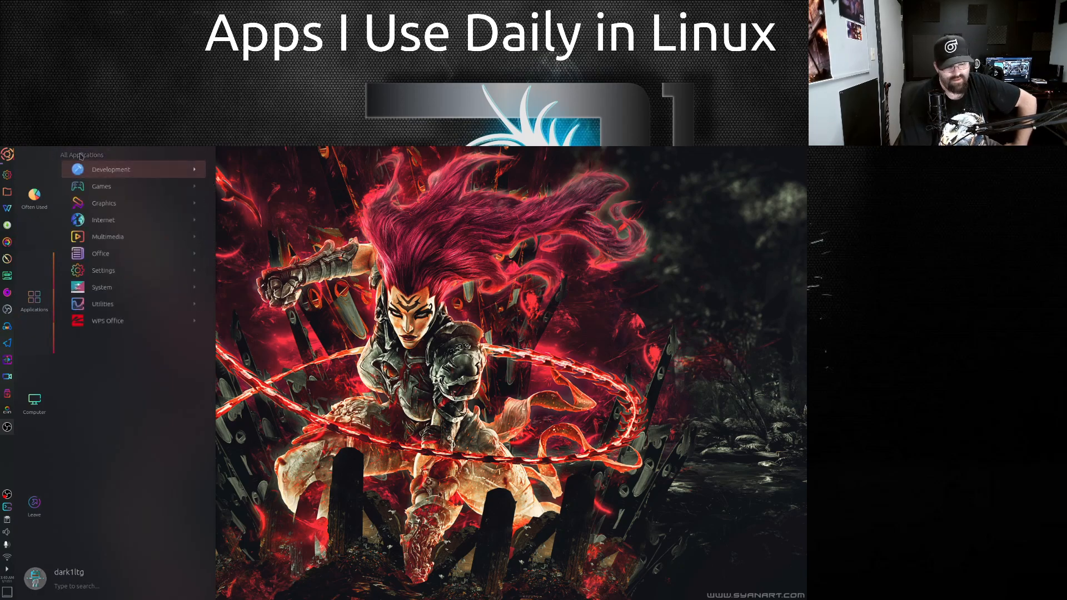
{"action": "mouse_move", "coordinate": [102, 270]}
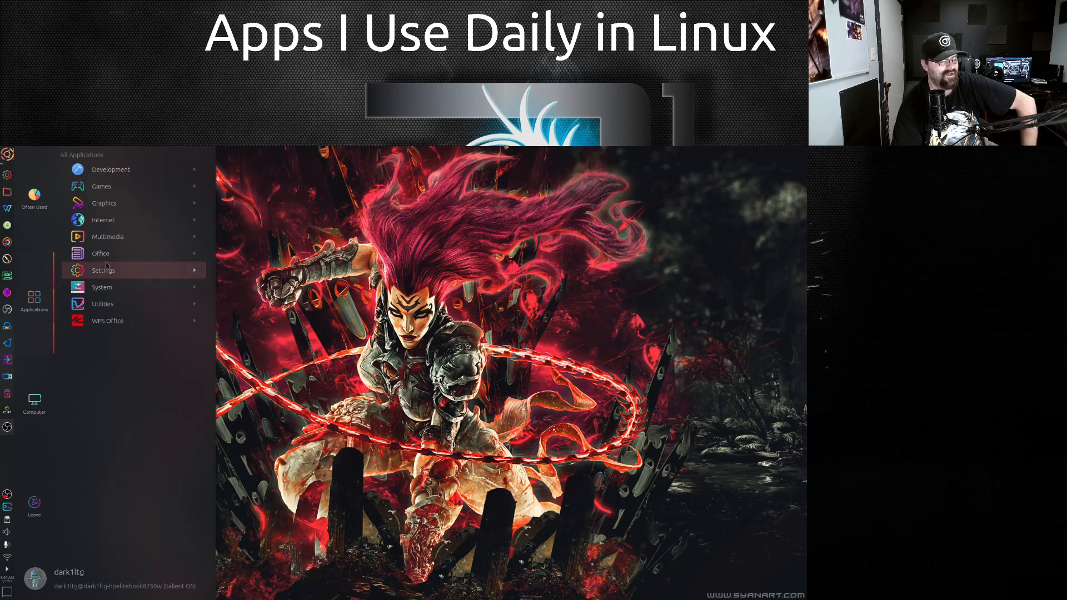
{"action": "mouse_move", "coordinate": [107, 251]}
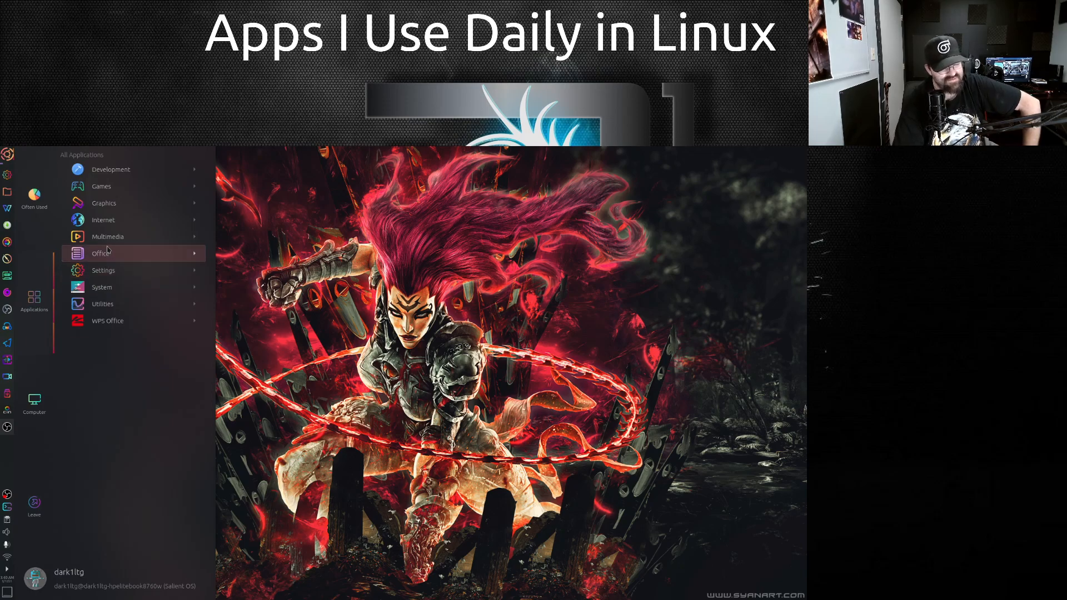
{"action": "mouse_move", "coordinate": [106, 233]}
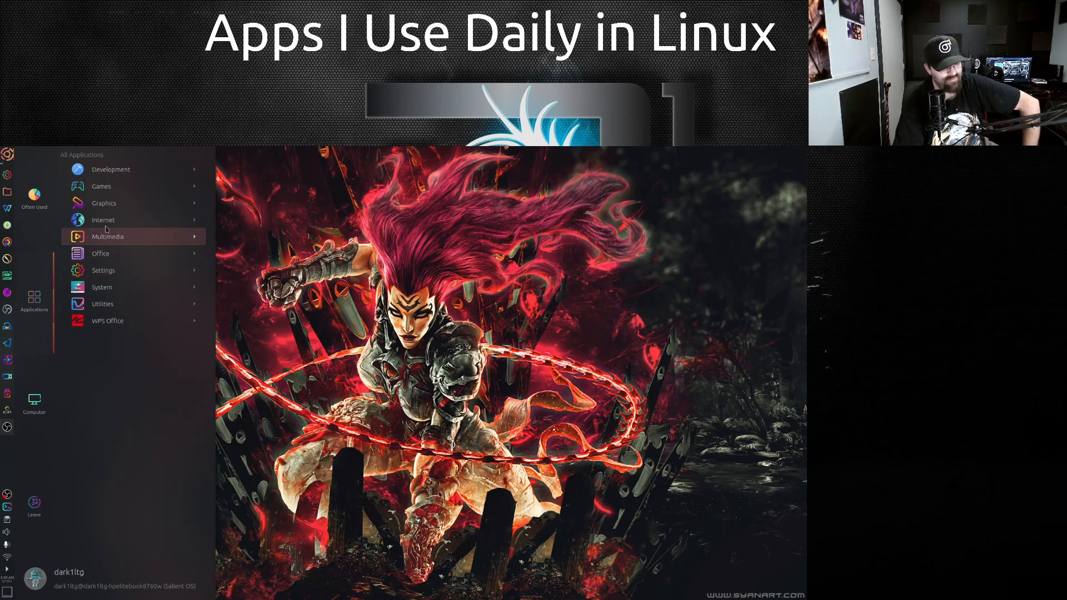
Browse the Internet category listing Discord, Firefox, Skype, Steam and Zoom
{"action": "left_click", "coordinate": [102, 219]}
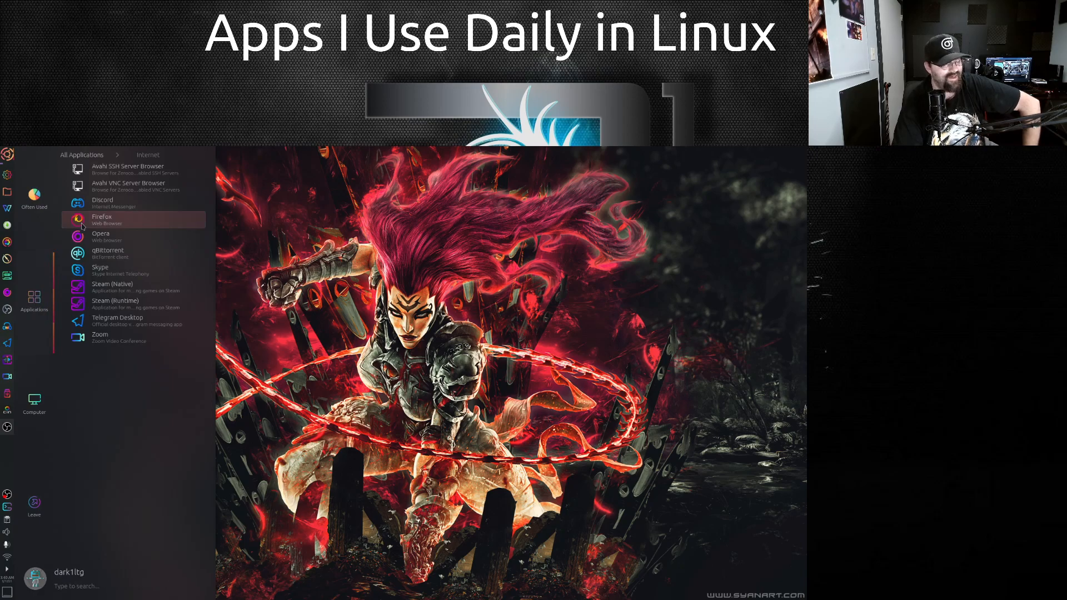
{"action": "mouse_move", "coordinate": [128, 168]}
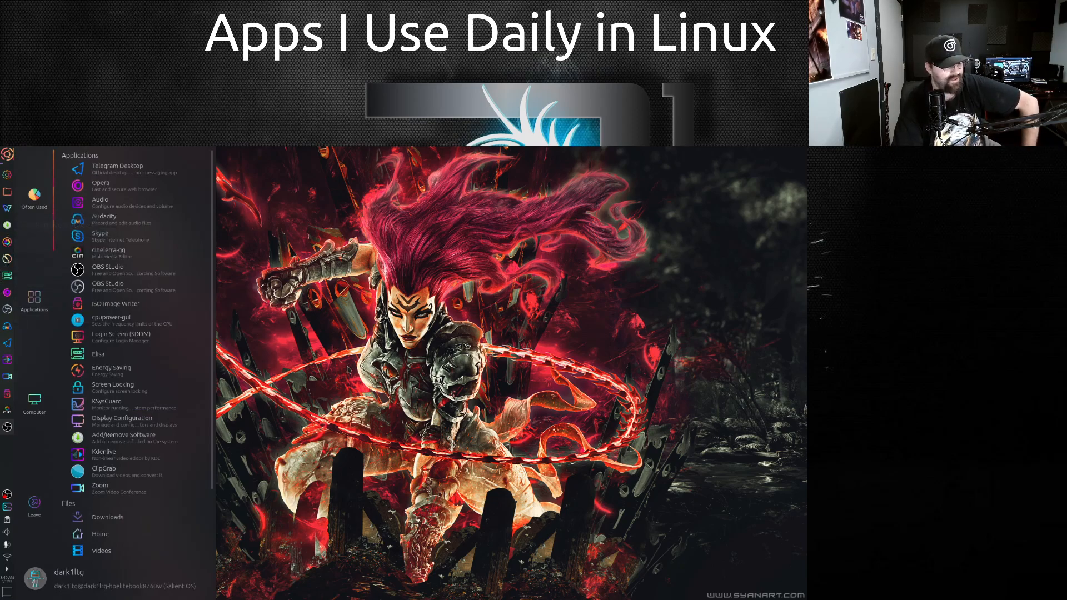
{"action": "scroll", "scroll_direction": "down", "scroll_amount": 3}
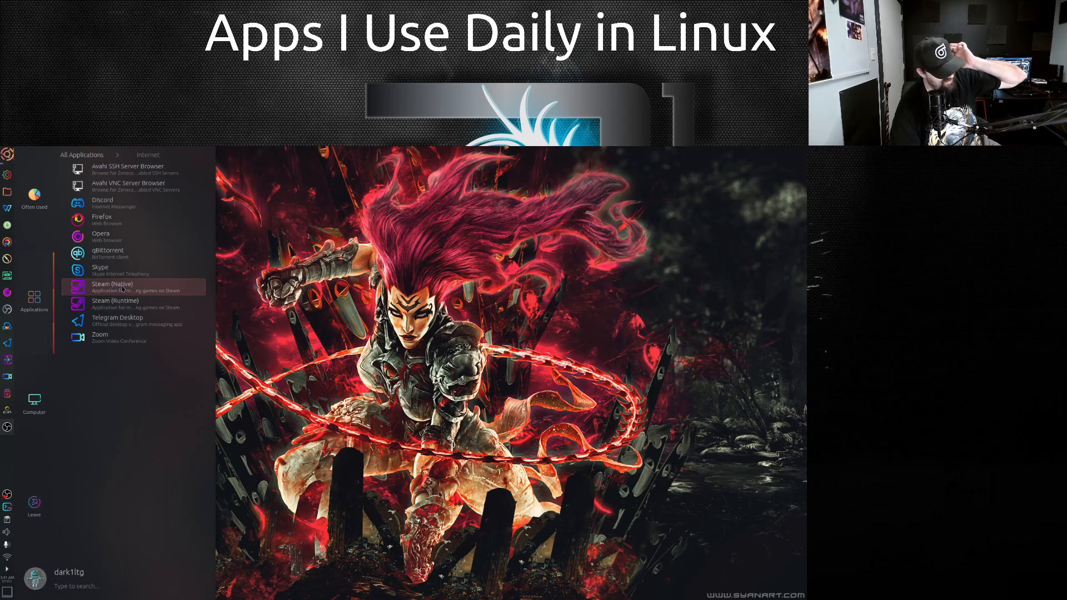
{"action": "mouse_move", "coordinate": [115, 303]}
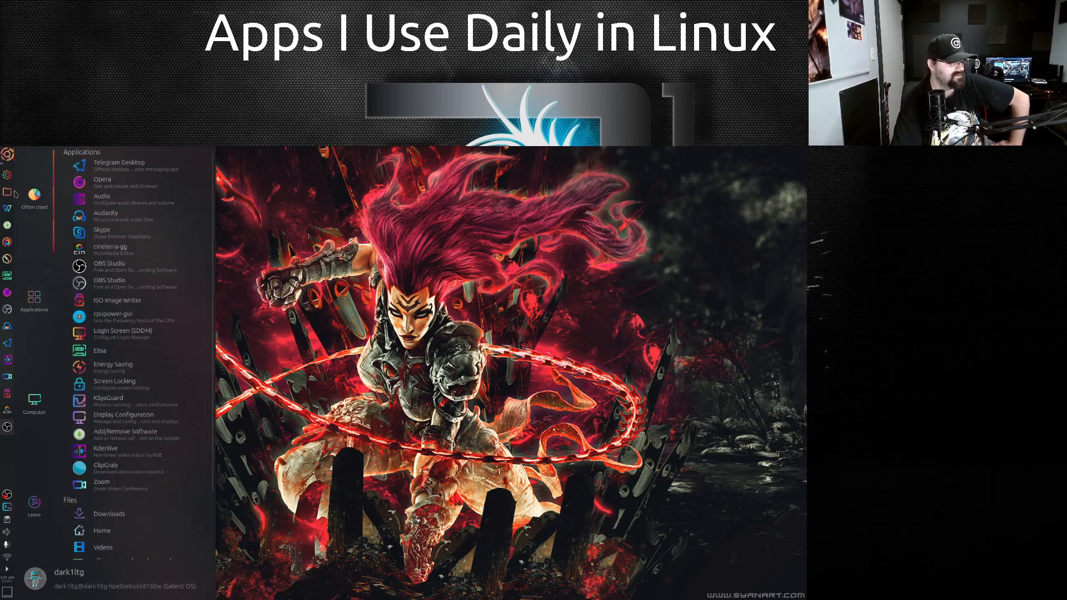
Launch Dolphin from the dock, opening on the Home folder
{"action": "left_click", "coordinate": [102, 530]}
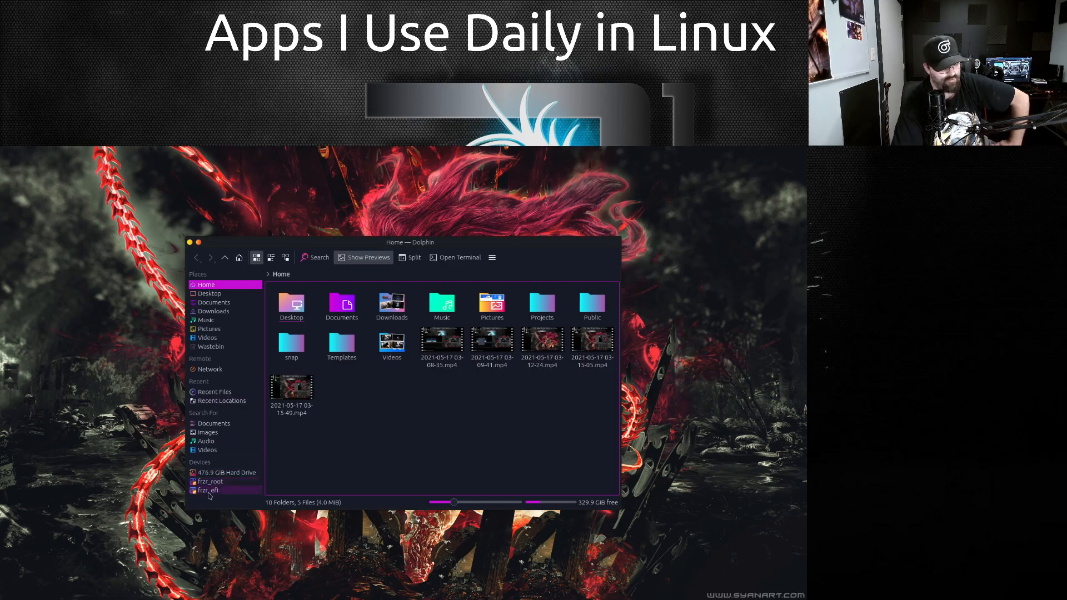
{"action": "mouse_move", "coordinate": [232, 500]}
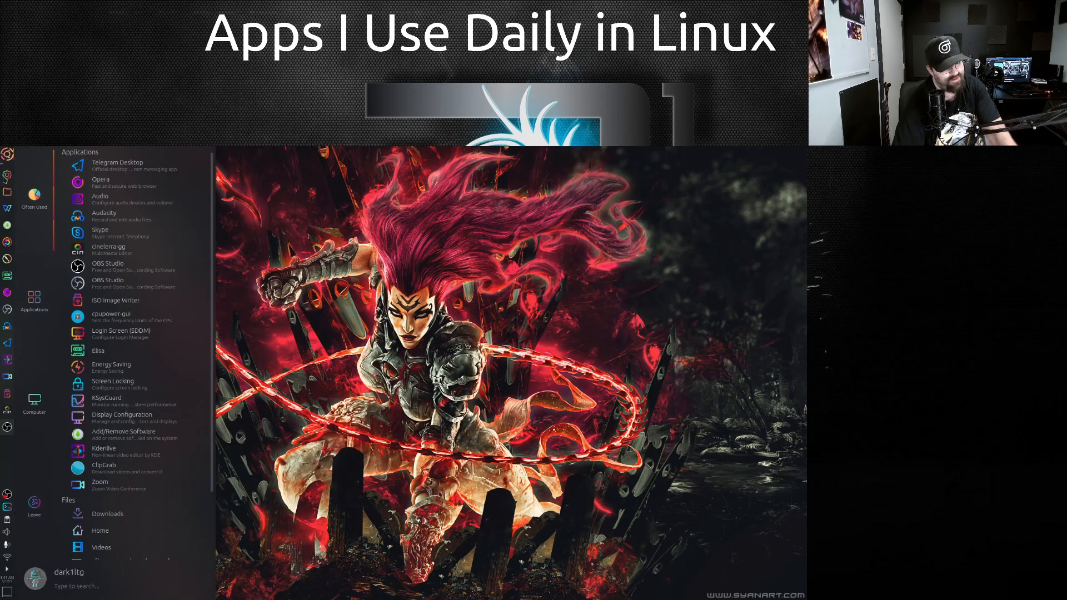
{"action": "mouse_move", "coordinate": [7, 172]}
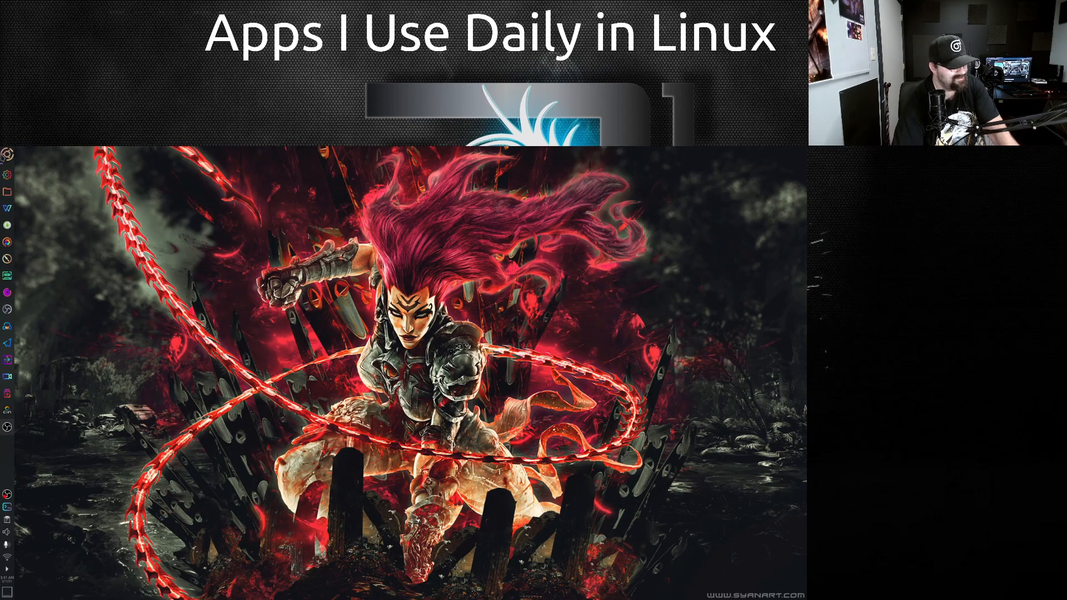
{"action": "left_click", "coordinate": [7, 152]}
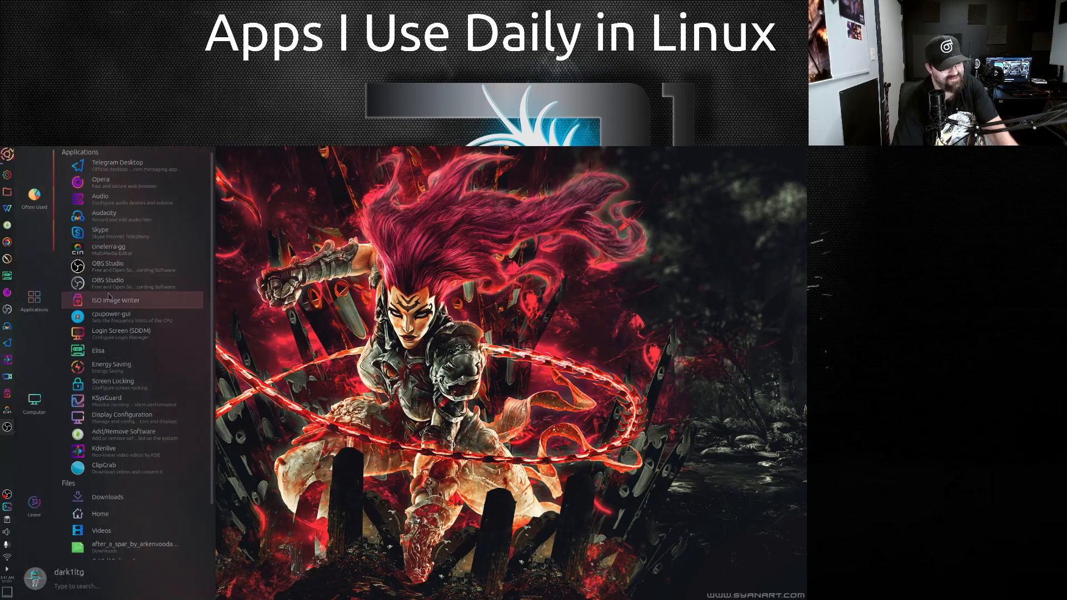
{"action": "left_click", "coordinate": [33, 297]}
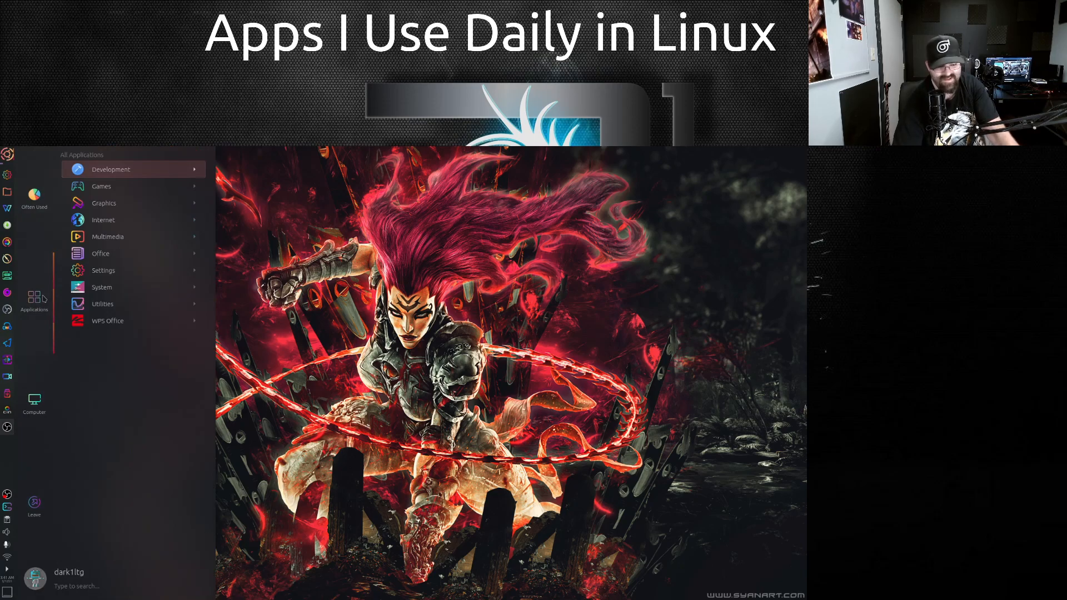
{"action": "mouse_move", "coordinate": [121, 209]}
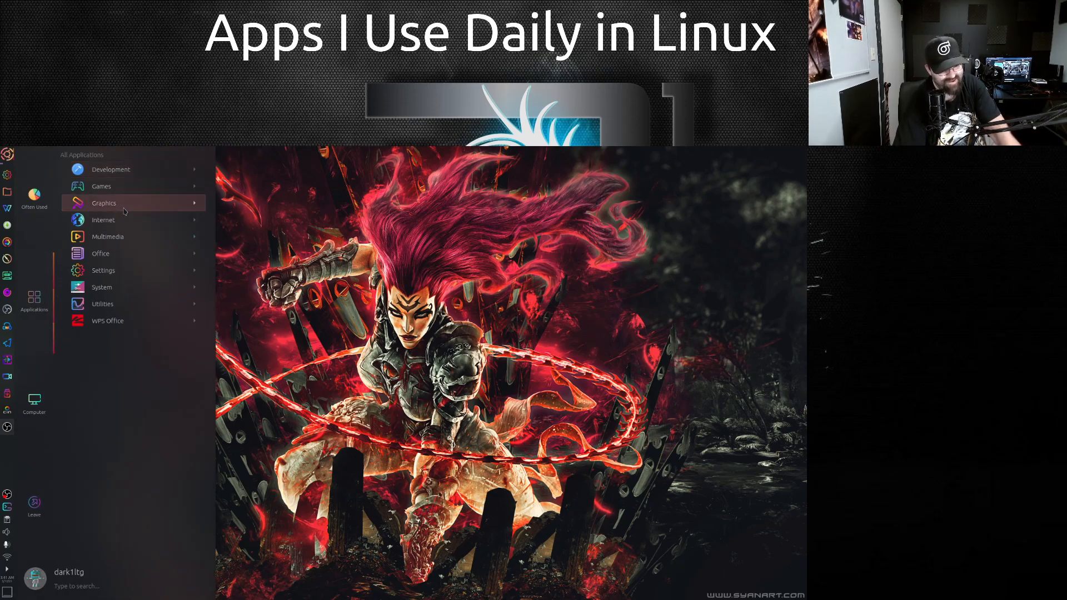
{"action": "left_click", "coordinate": [104, 202]}
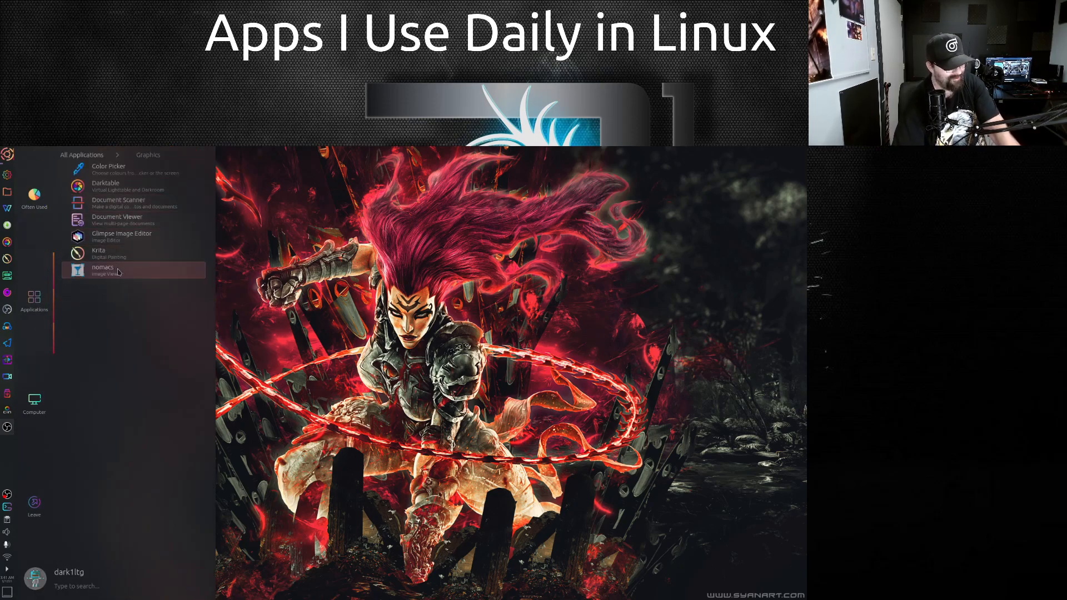
{"action": "left_click", "coordinate": [102, 270]}
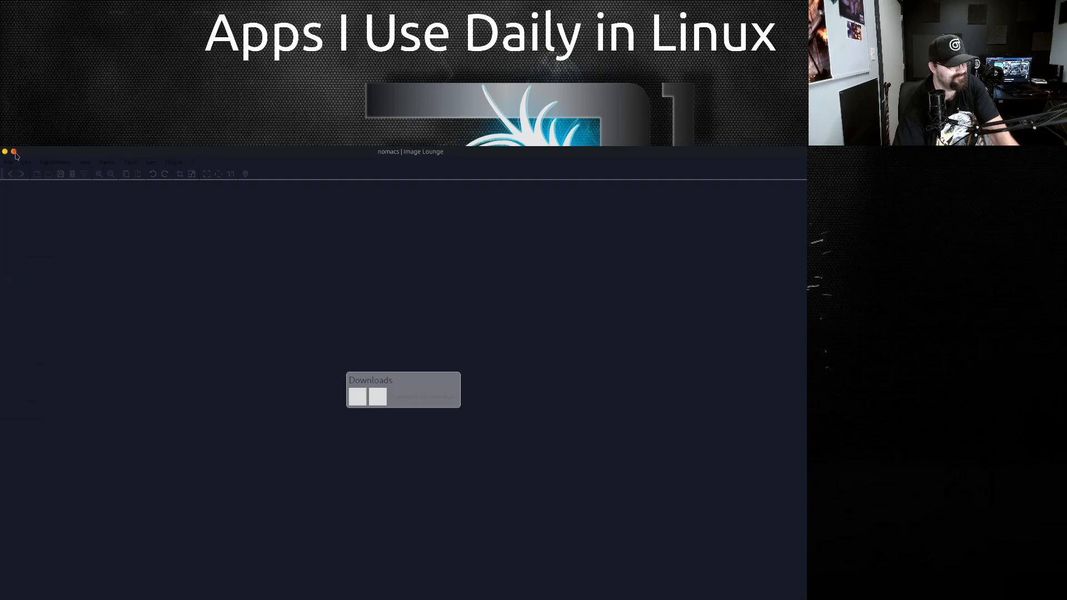
{"action": "left_click", "coordinate": [14, 152]}
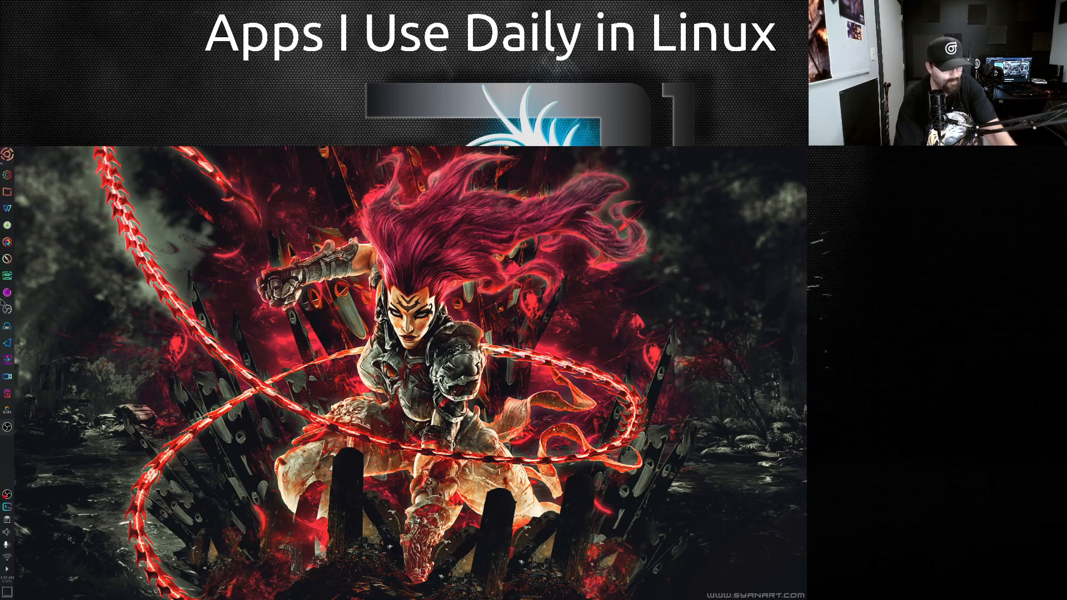
{"action": "mouse_move", "coordinate": [6, 293]}
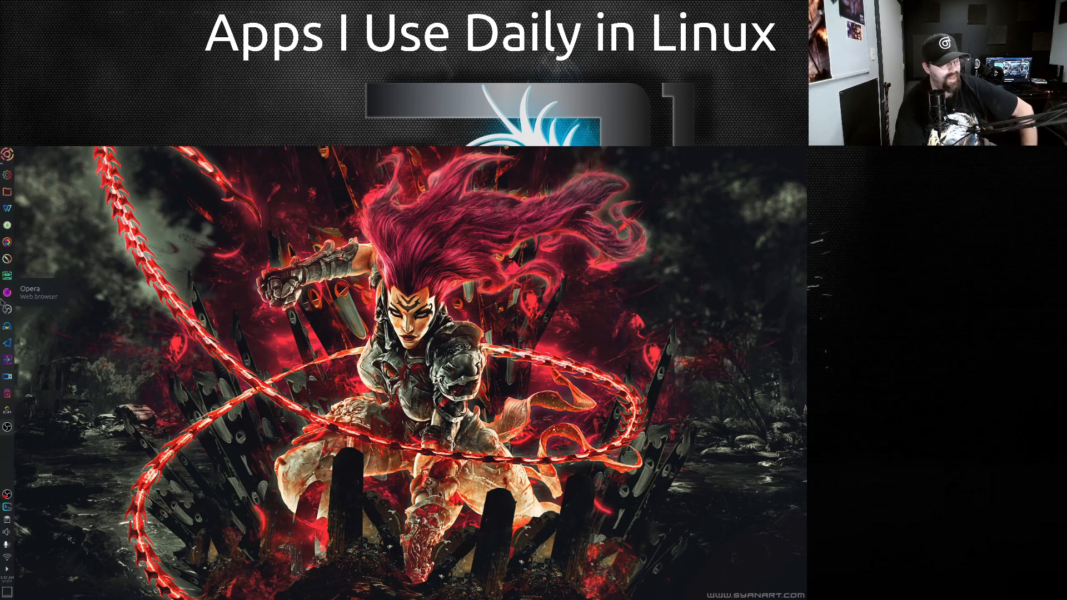
{"action": "mouse_move", "coordinate": [7, 191]}
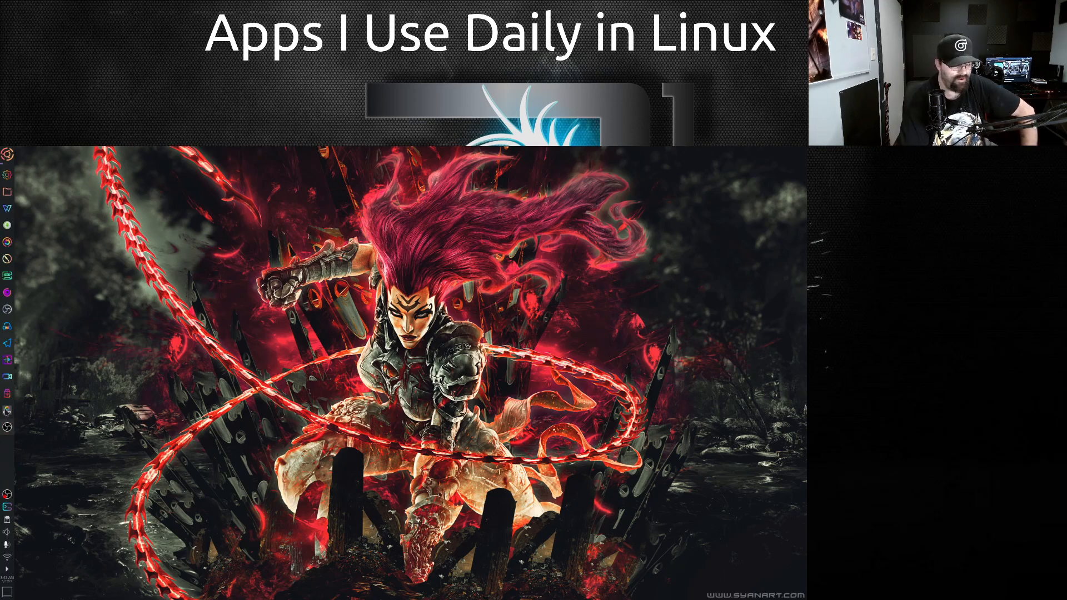
{"action": "mouse_move", "coordinate": [6, 410]}
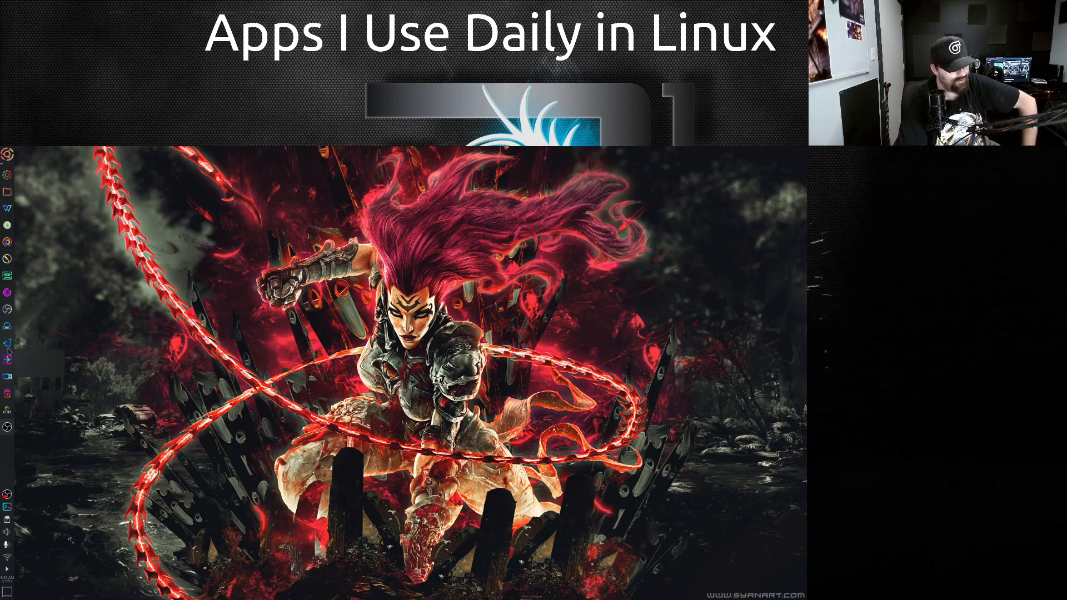
{"action": "mouse_move", "coordinate": [7, 326]}
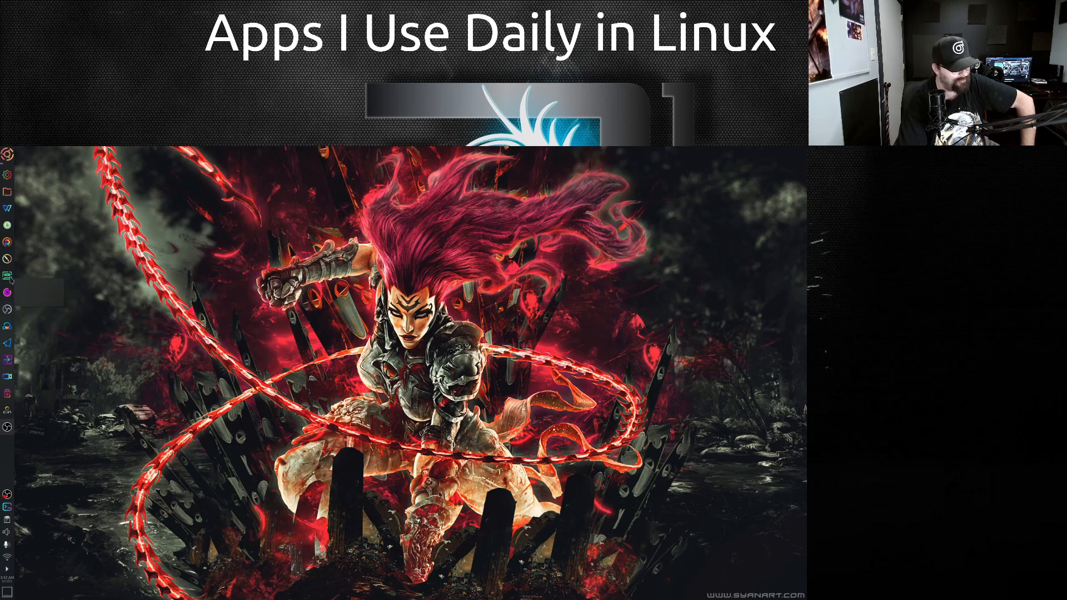
{"action": "mouse_move", "coordinate": [6, 275]}
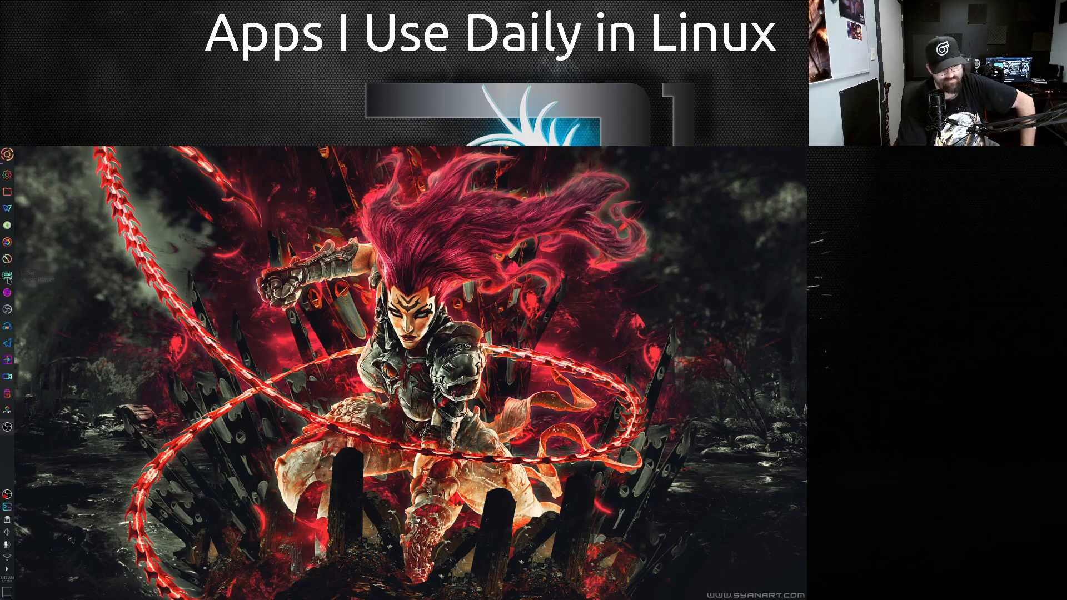
{"action": "mouse_move", "coordinate": [7, 224]}
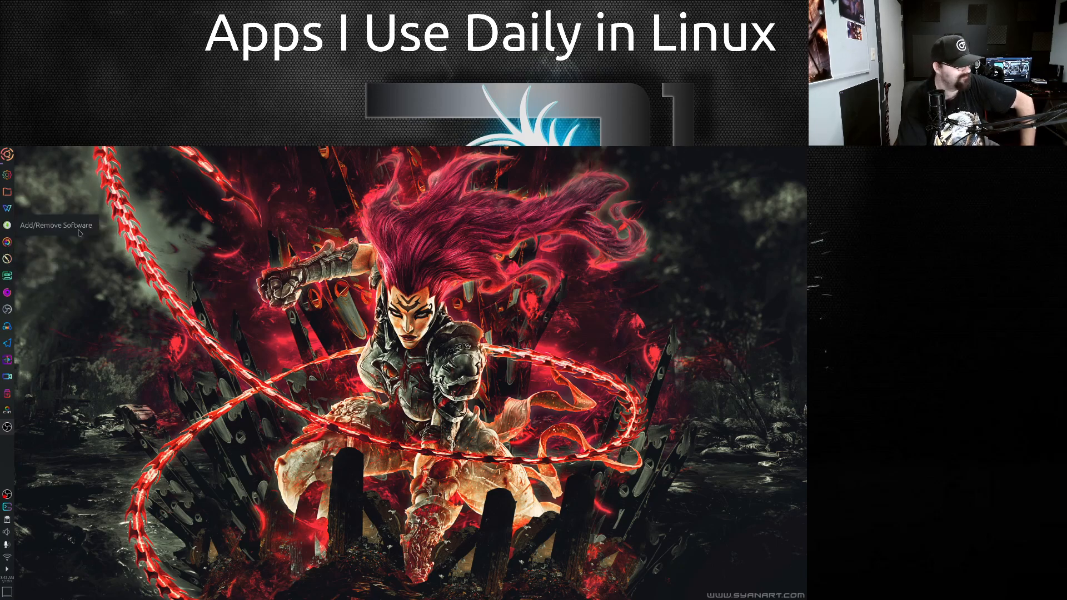